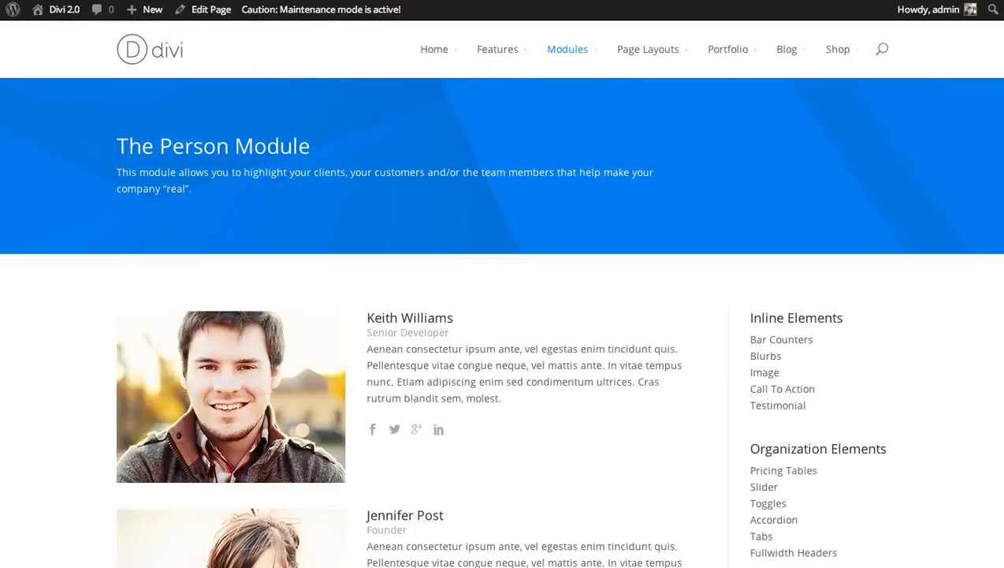
- Scroll down the site's Our Team page to reach the row of circle counters
scroll(down, 3)
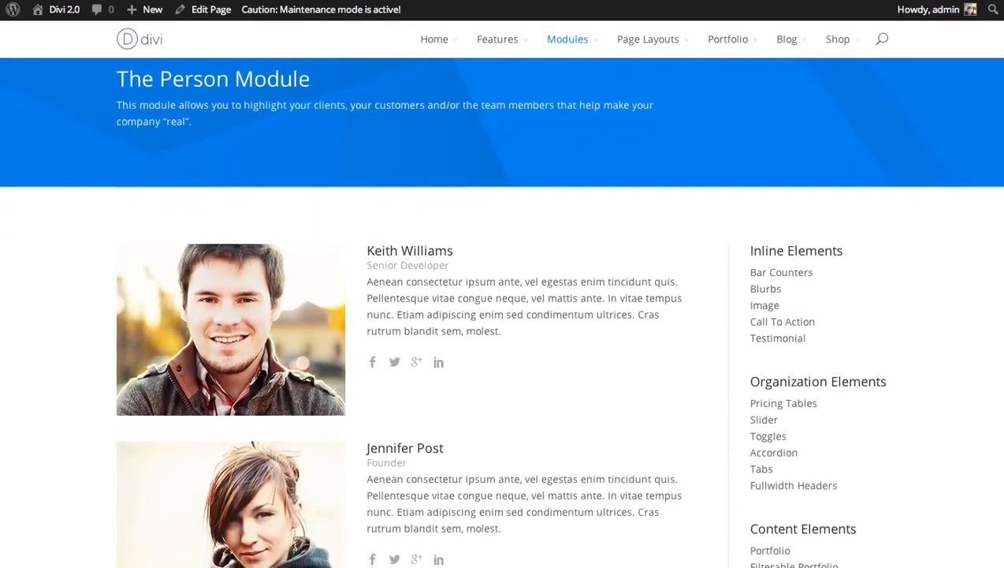
scroll(down, 3)
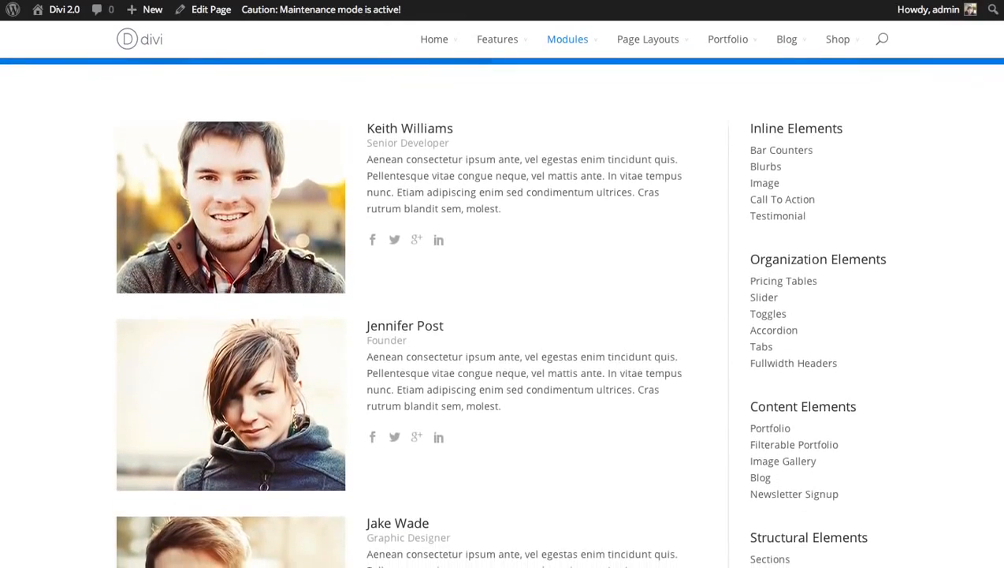
scroll(down, 3)
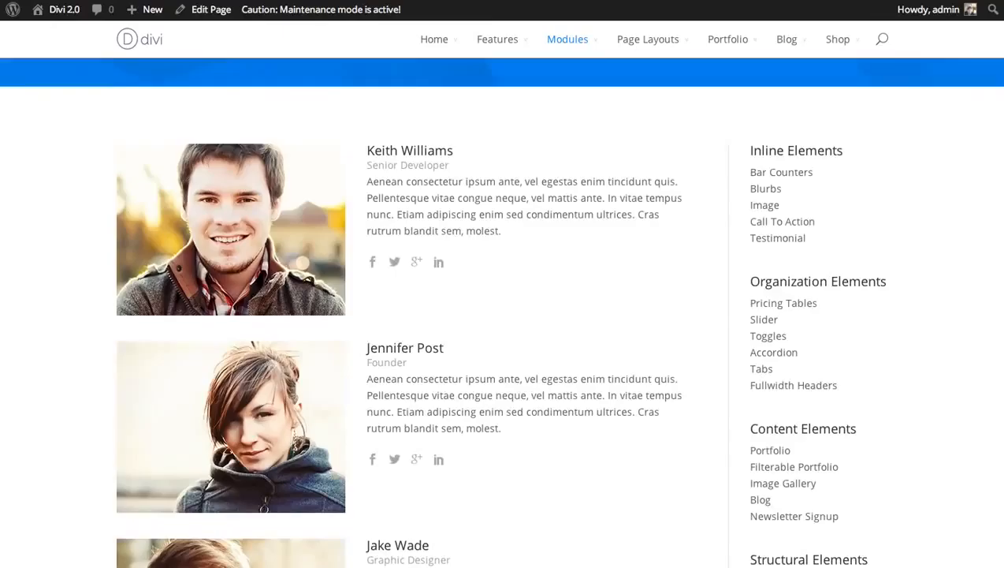
scroll(down, 3)
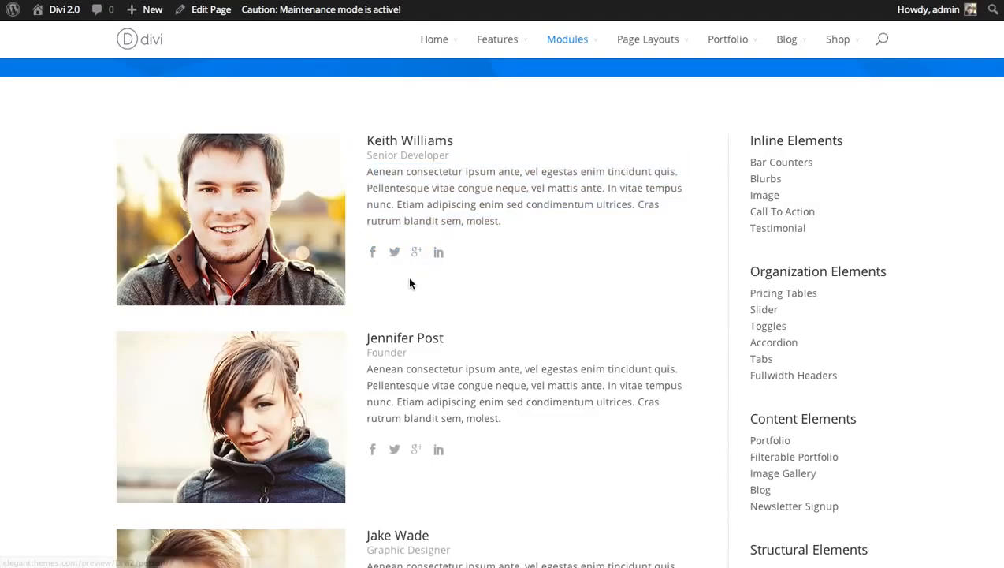
scroll(down, 3)
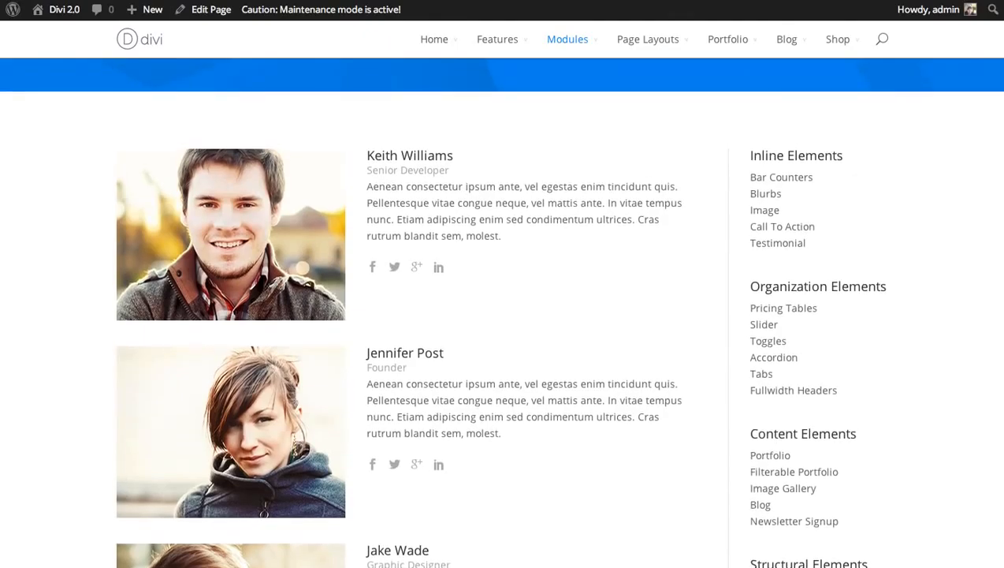
scroll(down, 3)
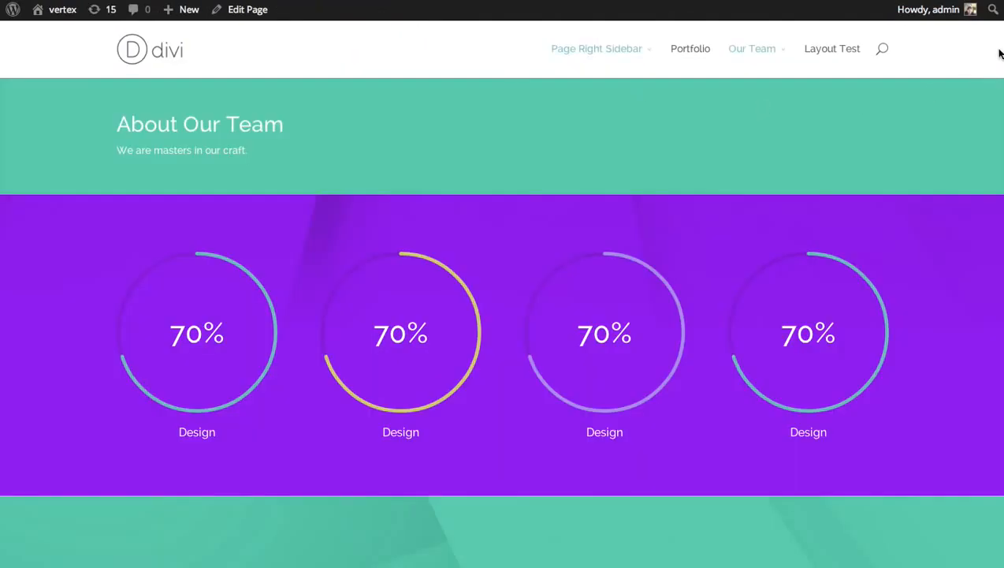
mouse_move(258, 177)
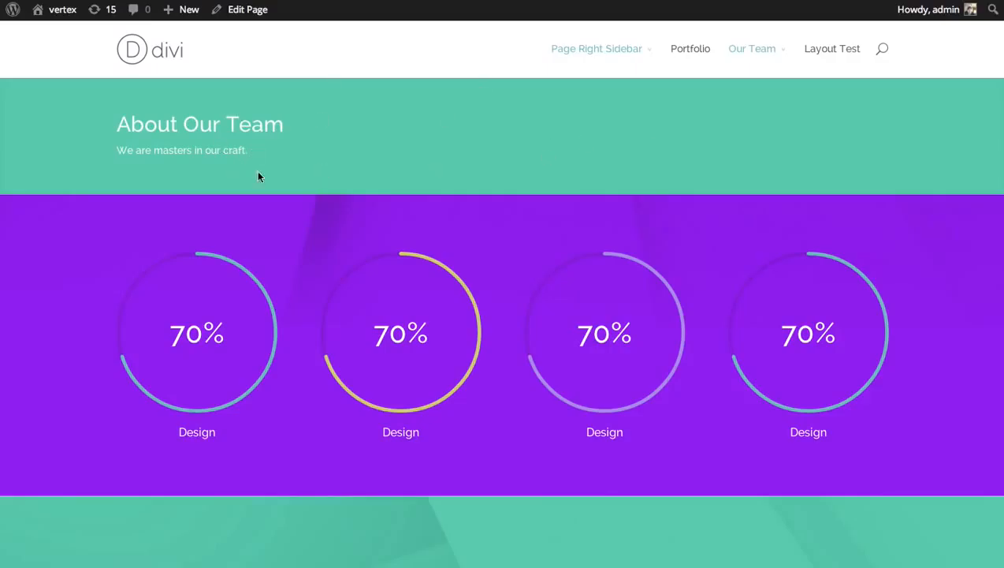
mouse_move(512, 209)
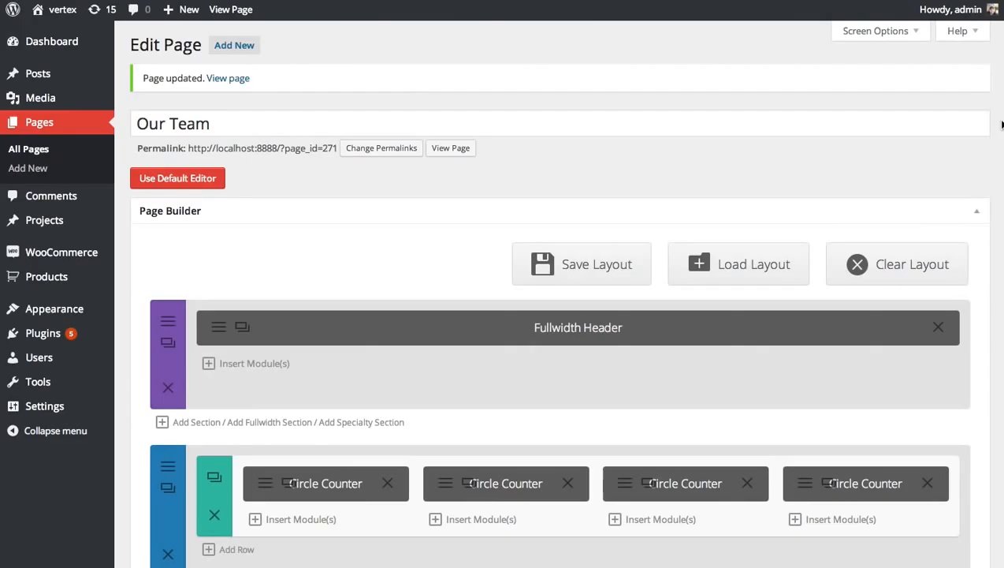
- Insert a new section above the circle counters and give its row a three-column layout
scroll(down, 3)
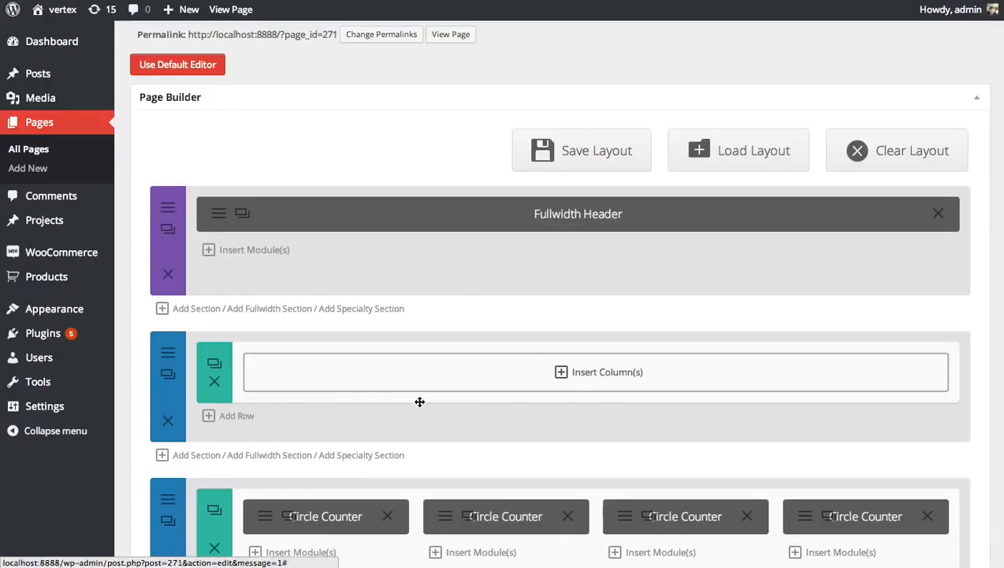
click(599, 372)
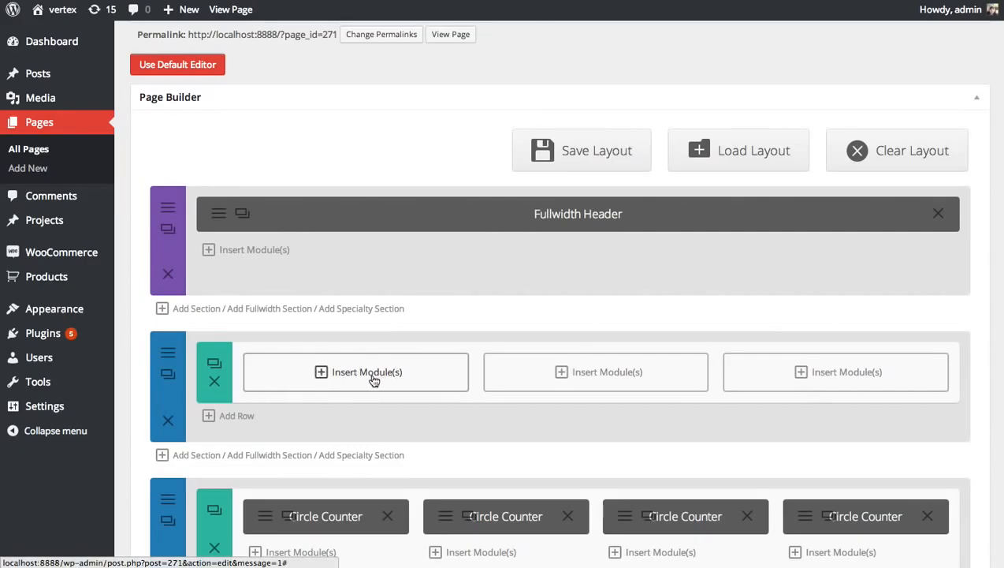
- Insert a Team Member module in the first column with Name Nick Roach and Position Owner/Founder
click(355, 372)
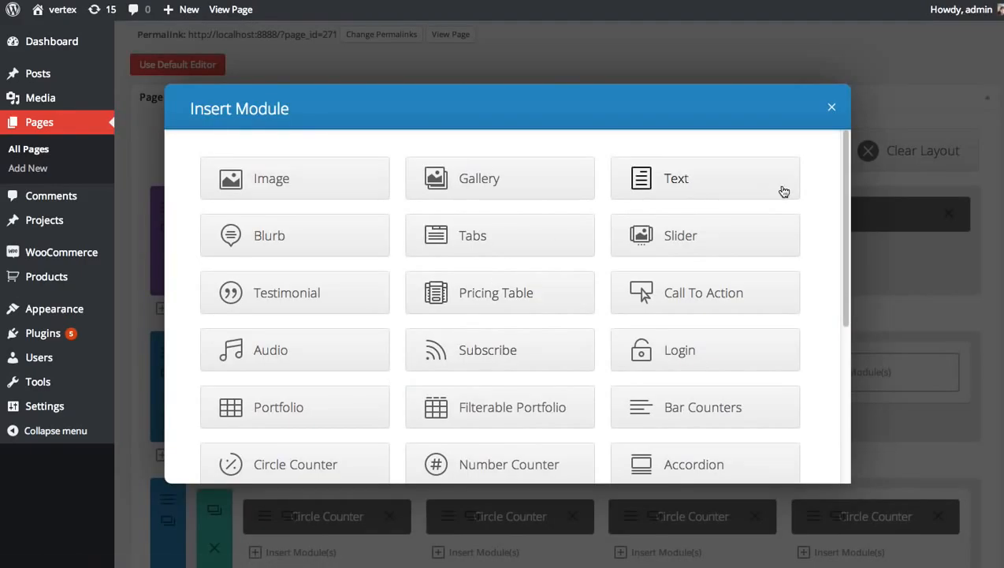
scroll(down, 3)
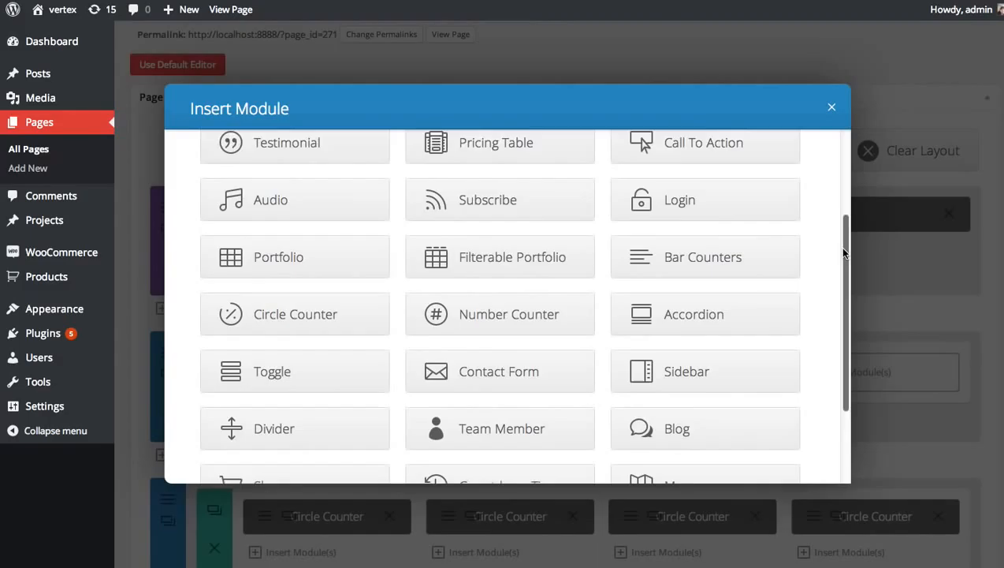
click(501, 428)
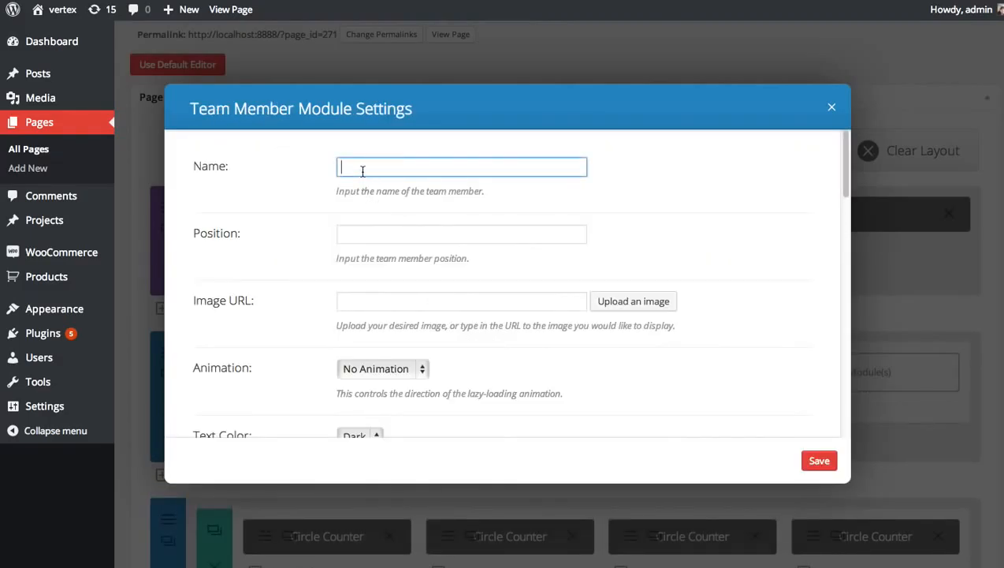
text(Nick Roach)
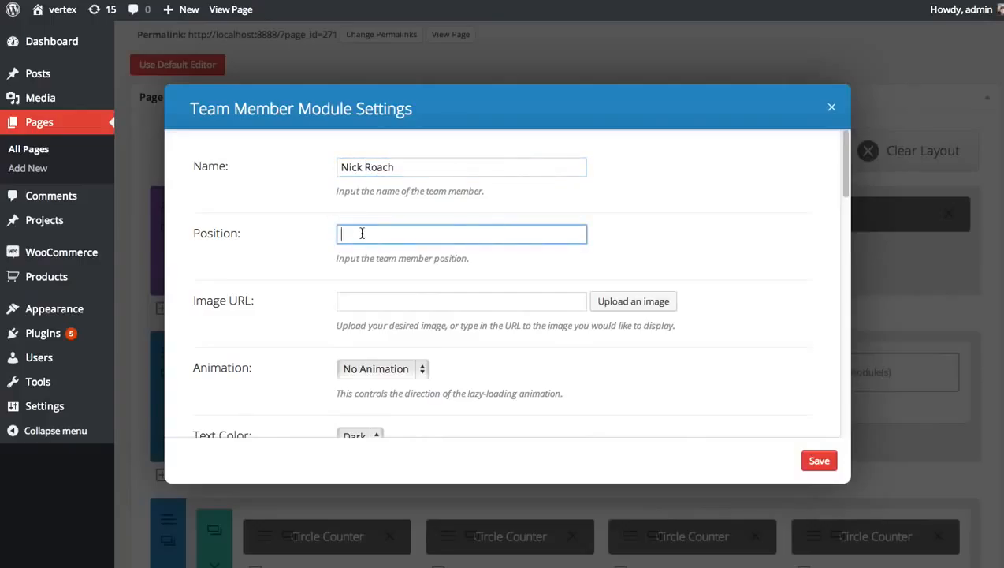
text(Owner)
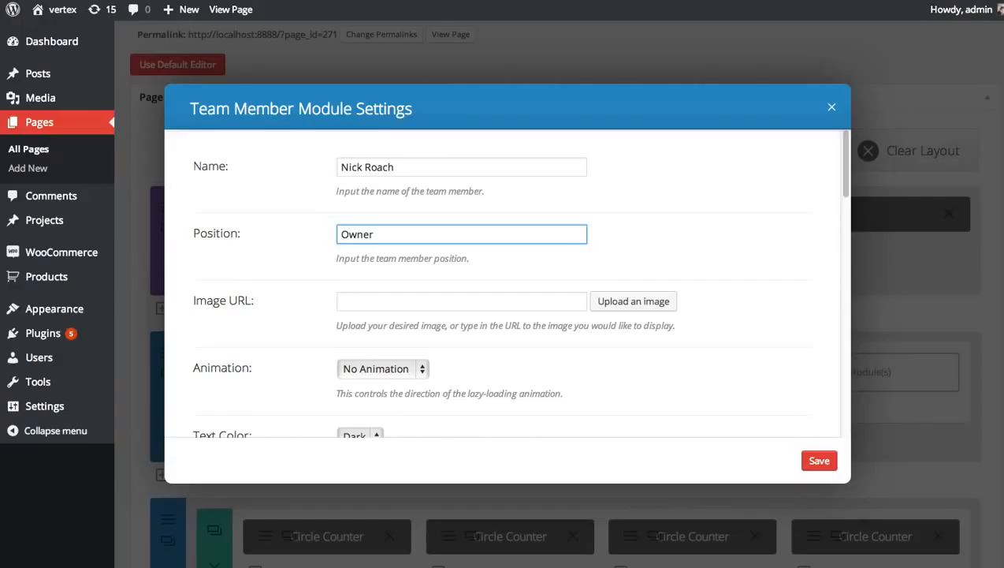
text(/Founder)
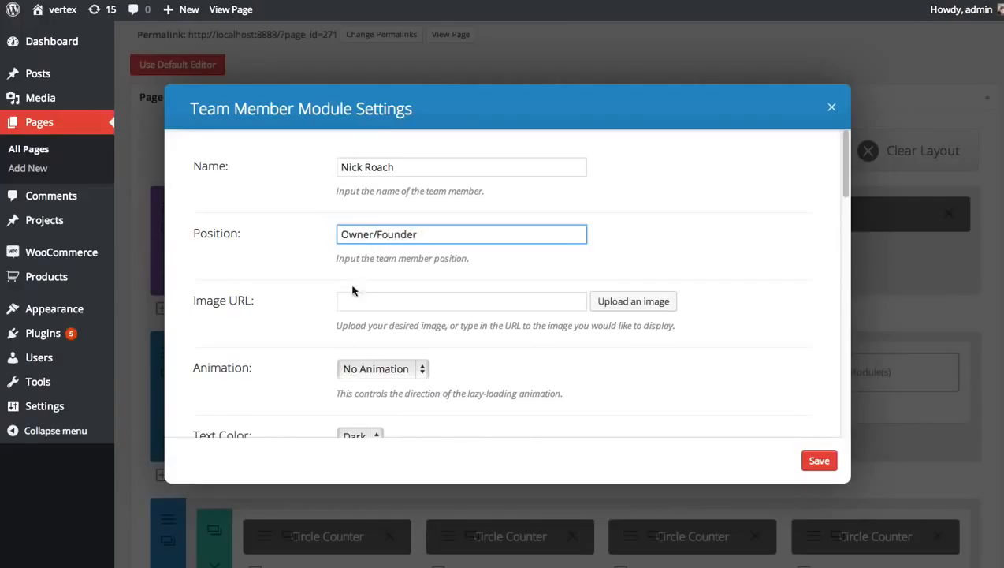
- Set profile-1.jpg from the Media Library as Nick Roach's team member image
click(634, 301)
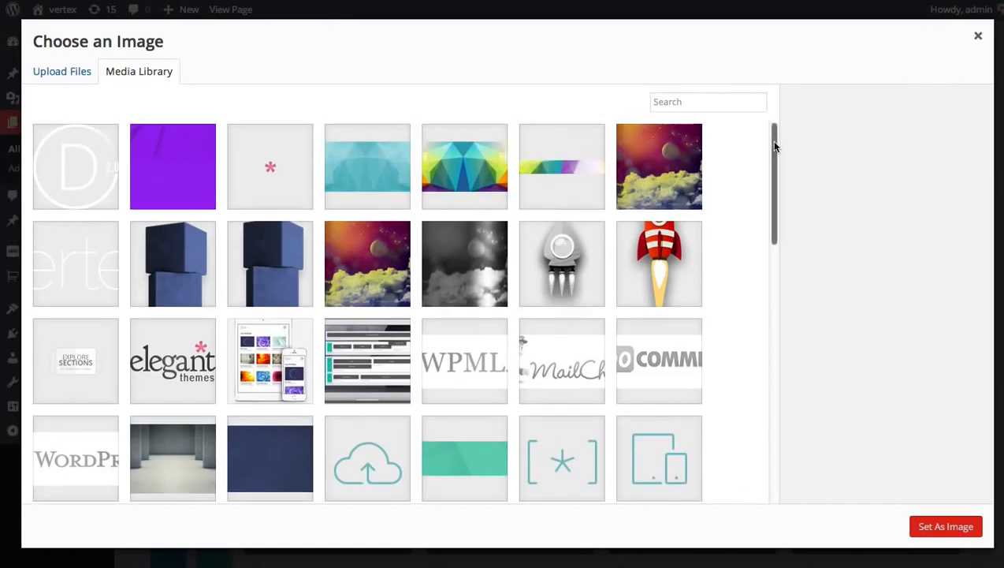
scroll(down, 3)
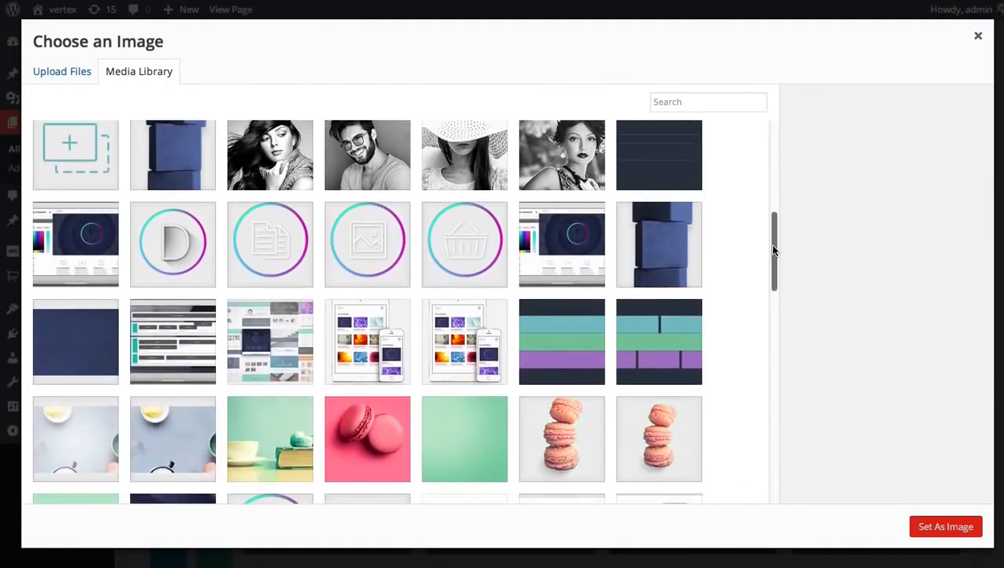
scroll(down, 3)
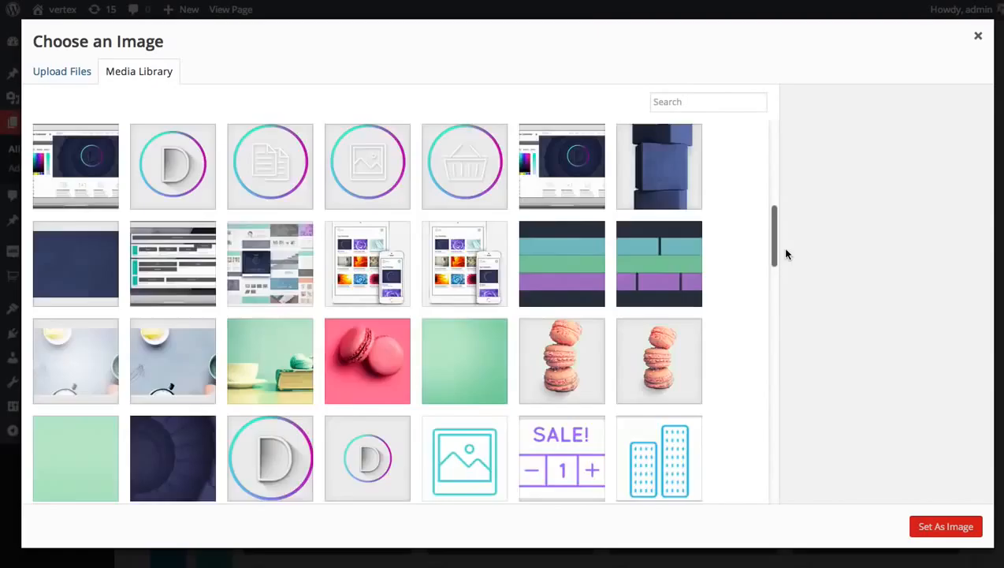
scroll(down, 3)
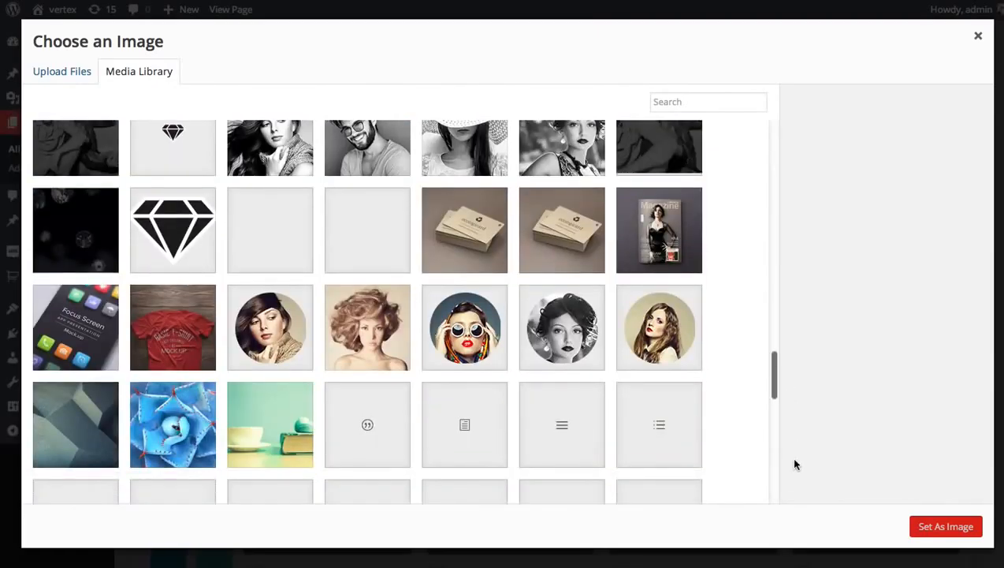
scroll(down, 3)
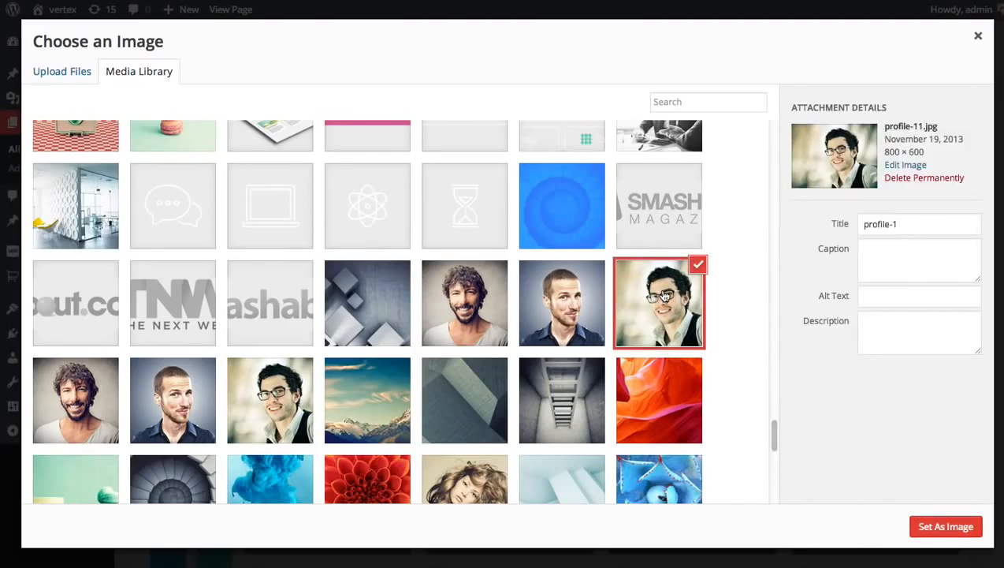
click(946, 526)
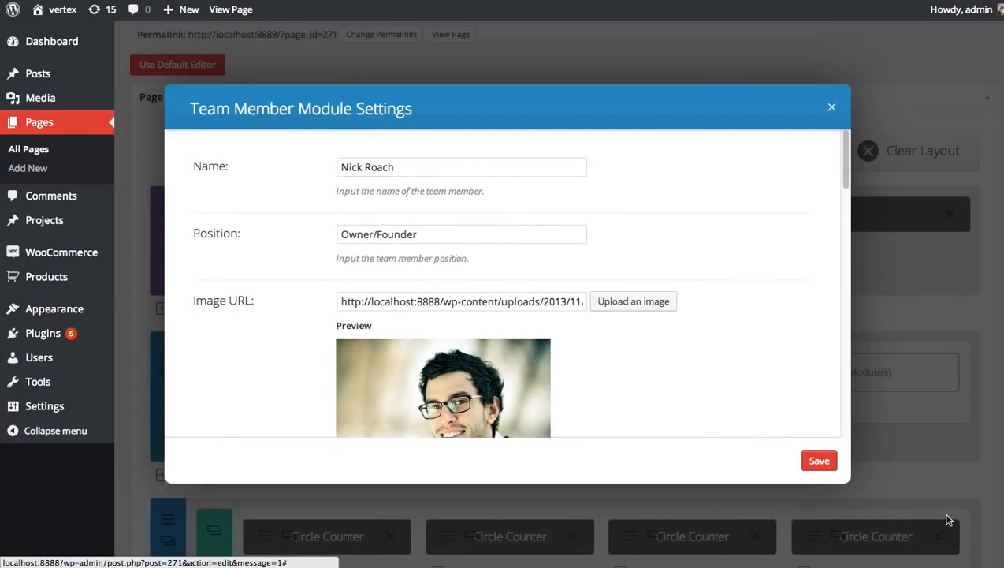
- Set the module's Animation to Left To Right, leaving text color Dark
scroll(down, 3)
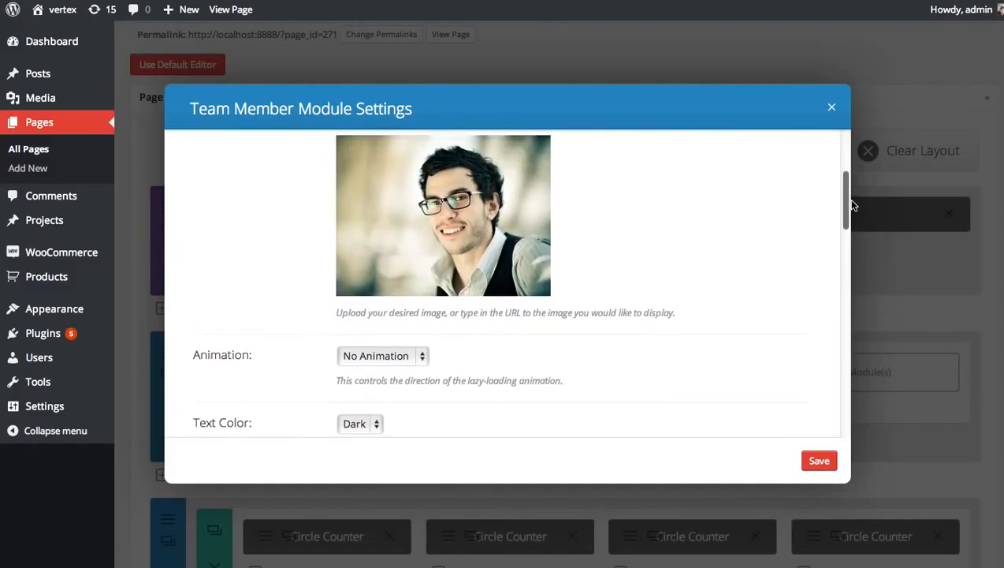
scroll(down, 3)
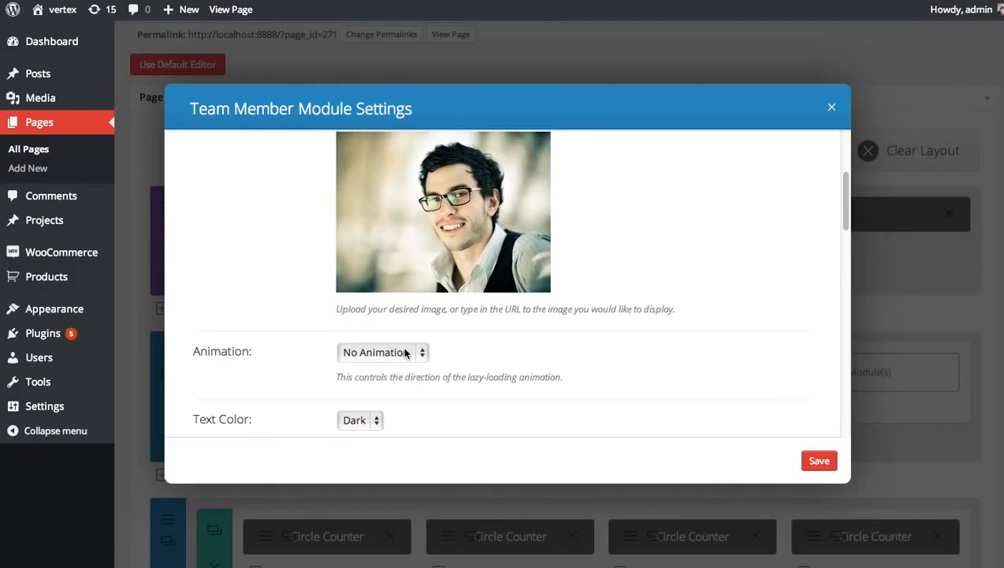
mouse_move(443, 330)
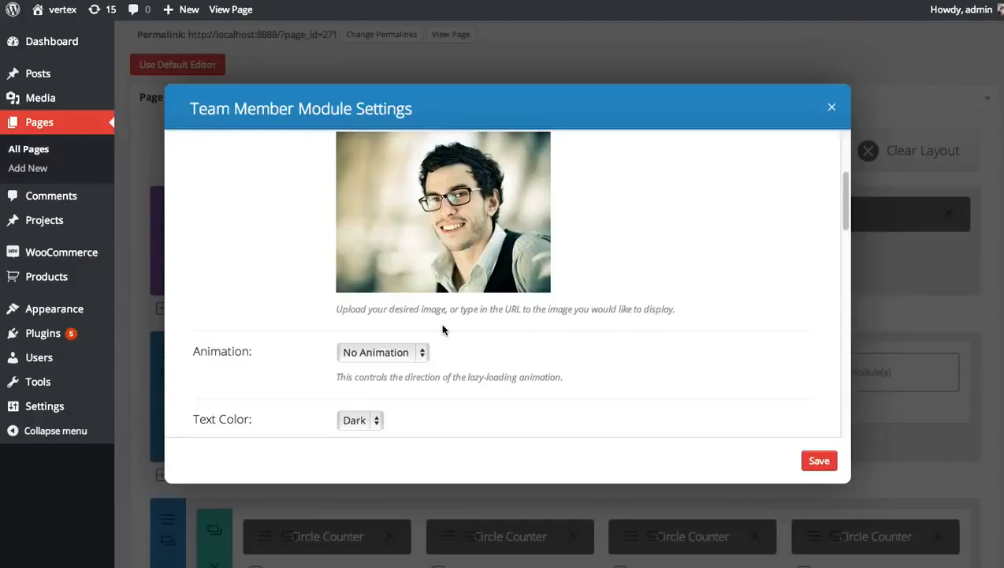
mouse_move(439, 334)
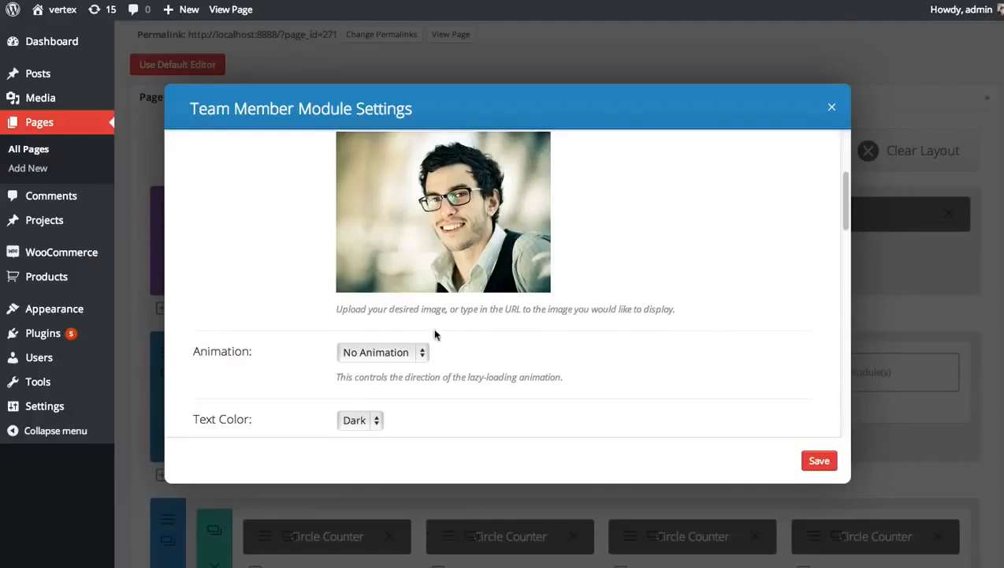
click(382, 352)
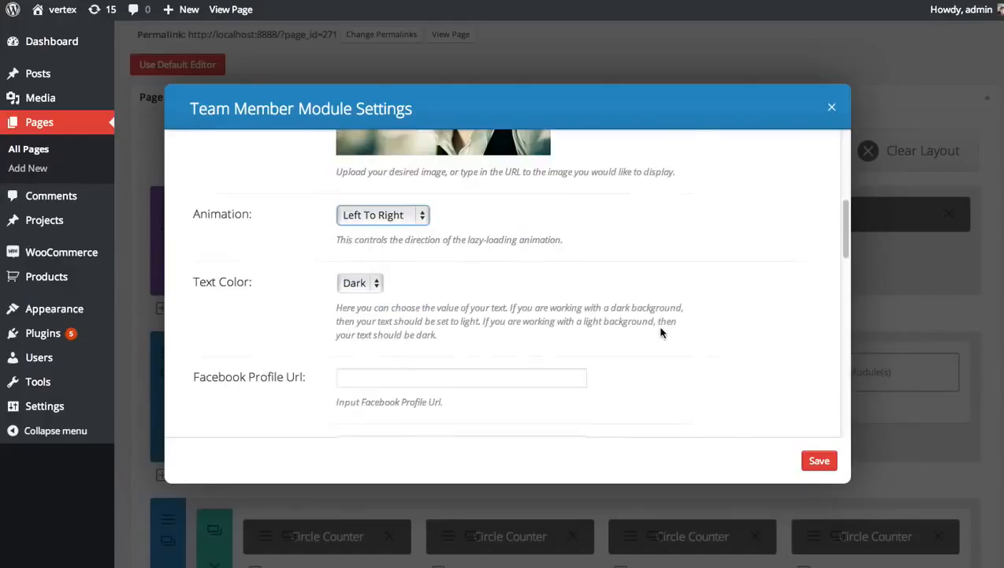
mouse_move(504, 298)
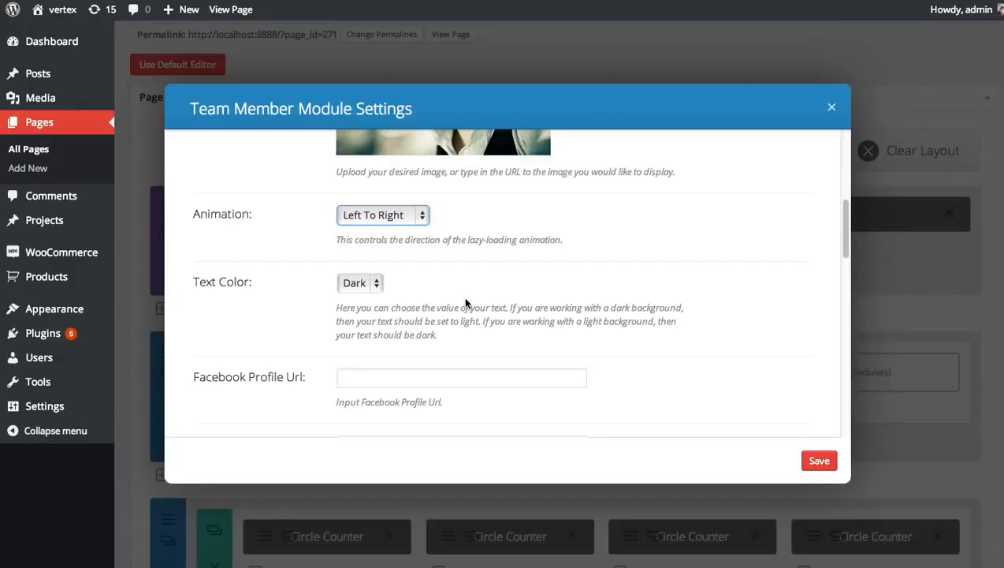
mouse_move(369, 284)
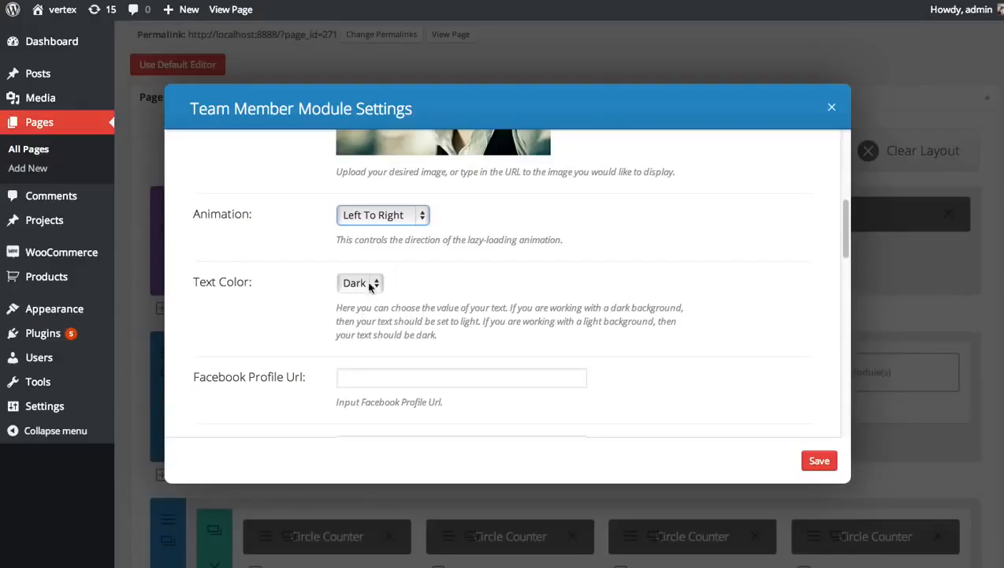
mouse_move(388, 284)
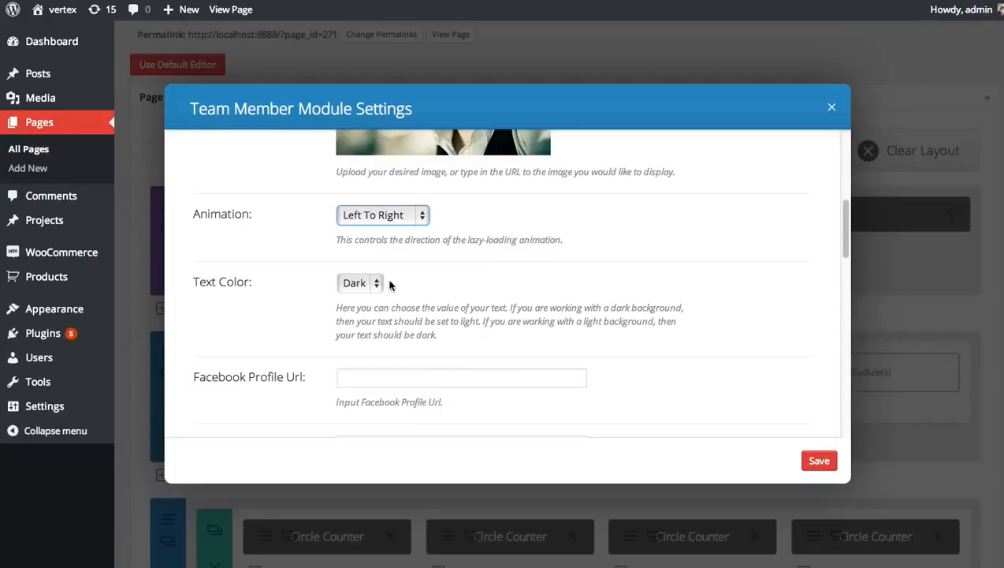
- Fill the Facebook, Twitter, Google+ and LinkedIn Profile Url fields with a placeholder #
scroll(down, 3)
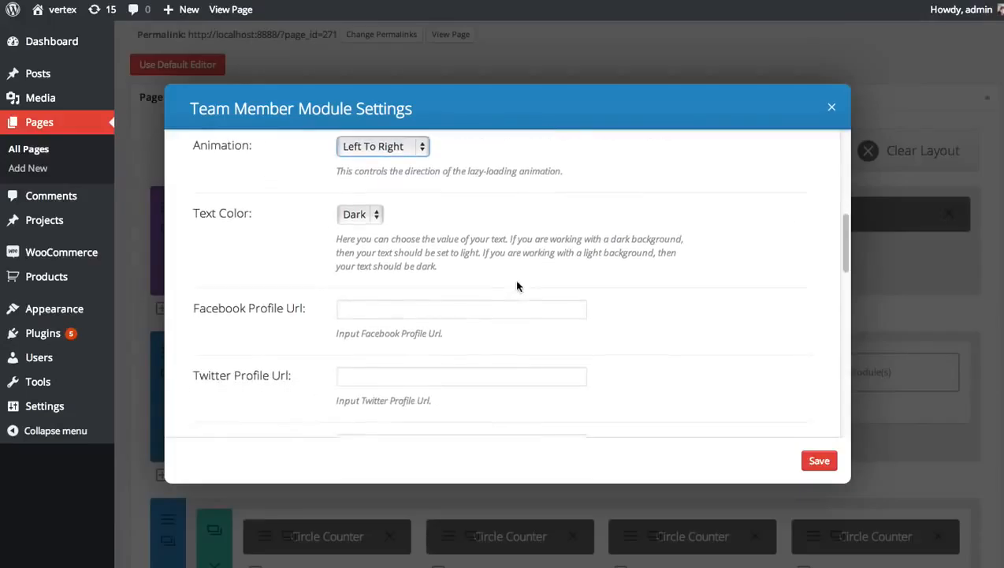
scroll(down, 3)
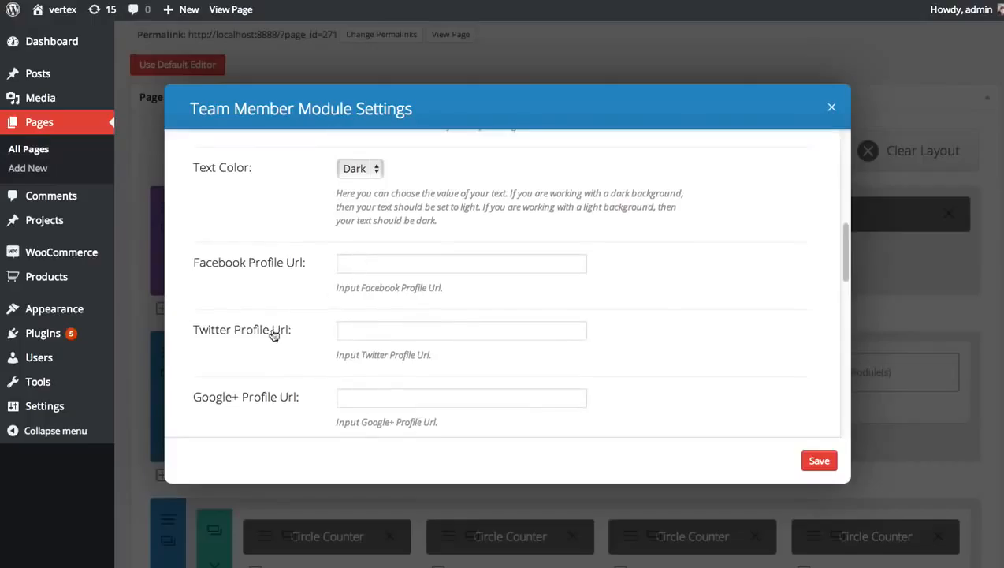
scroll(down, 3)
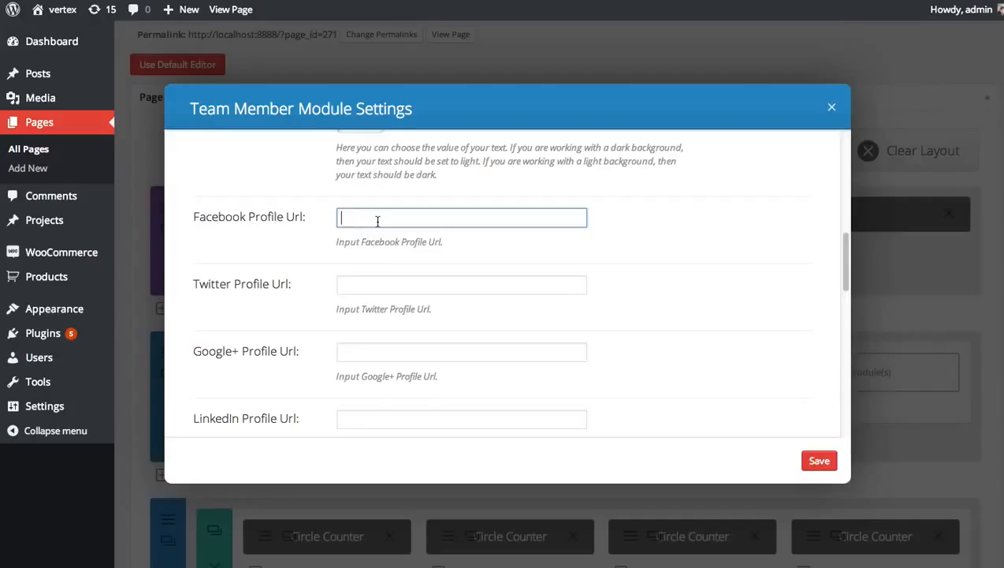
text(#)
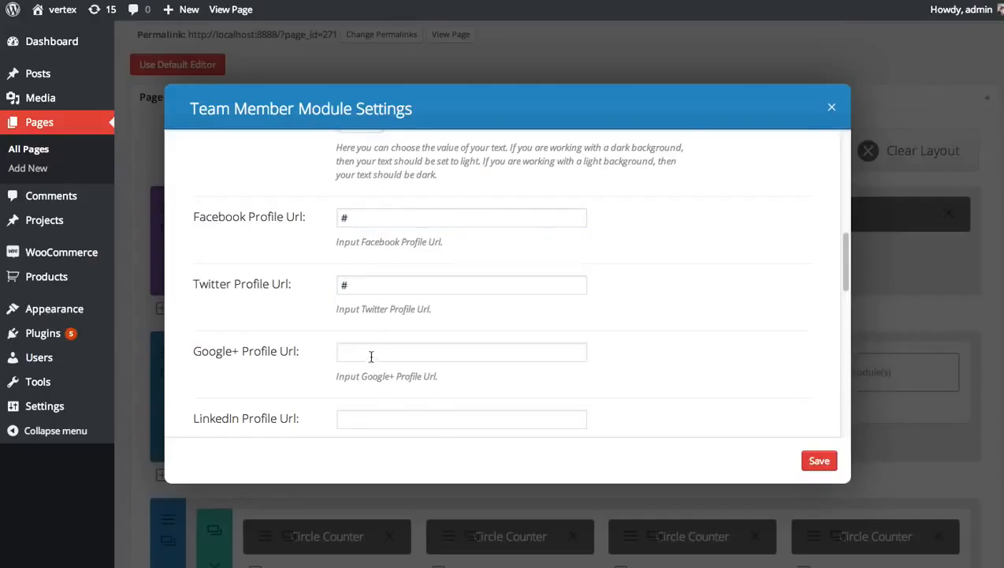
scroll(down, 3)
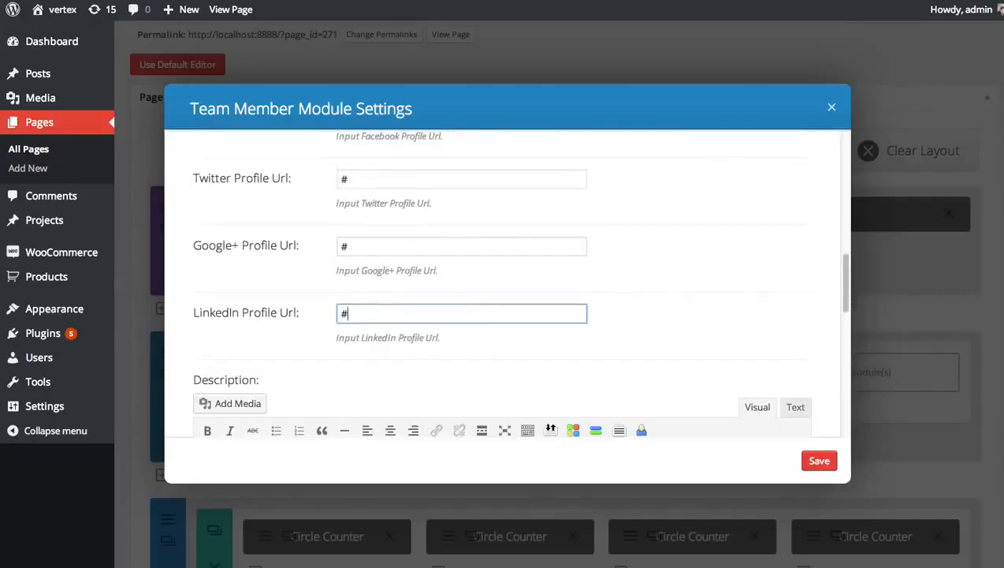
mouse_move(716, 251)
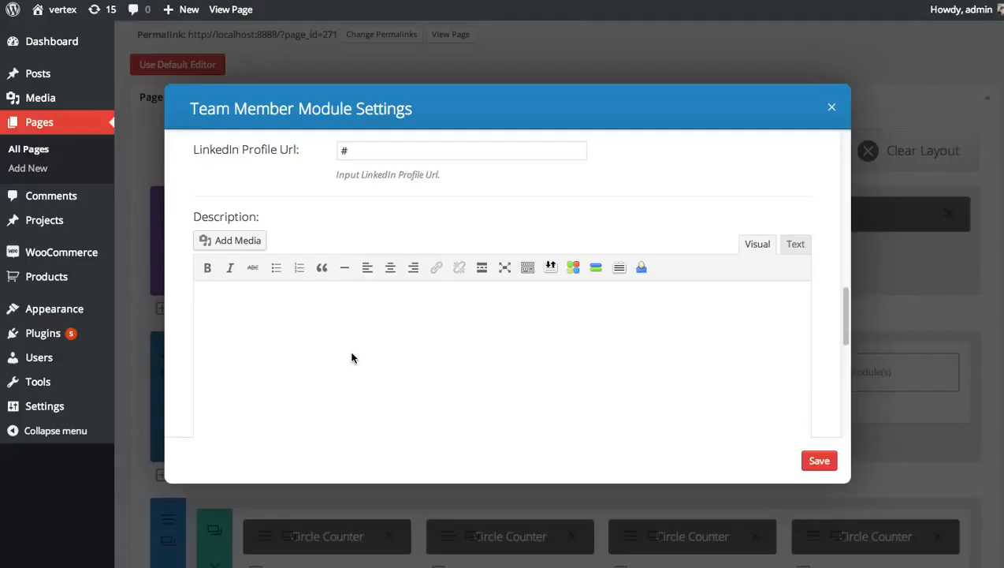
- Write the bio 'My name is nick I created Elegant Themes... sites that are easy to create an affor...' in the Description editor
text(My)
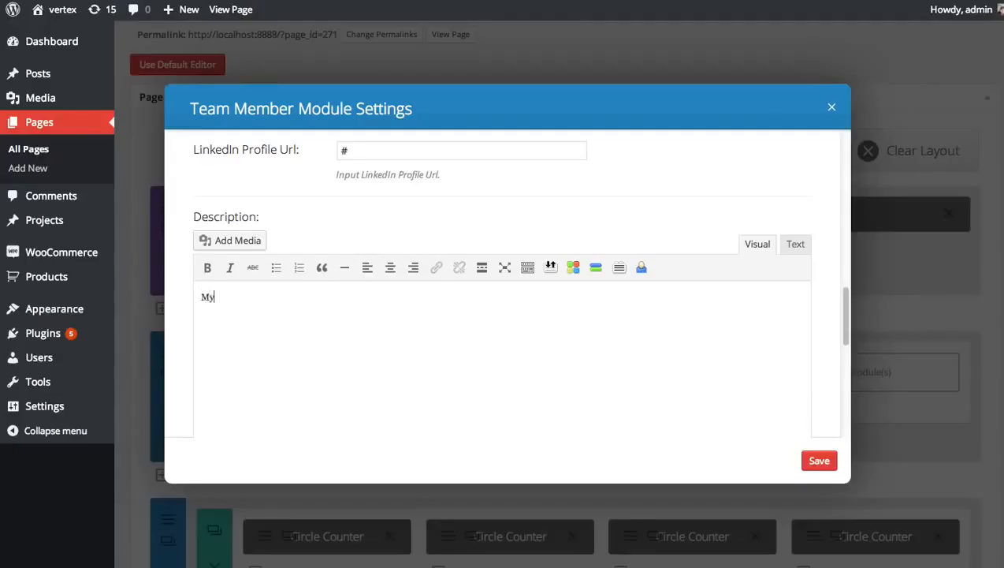
text(name is nick Roach.)
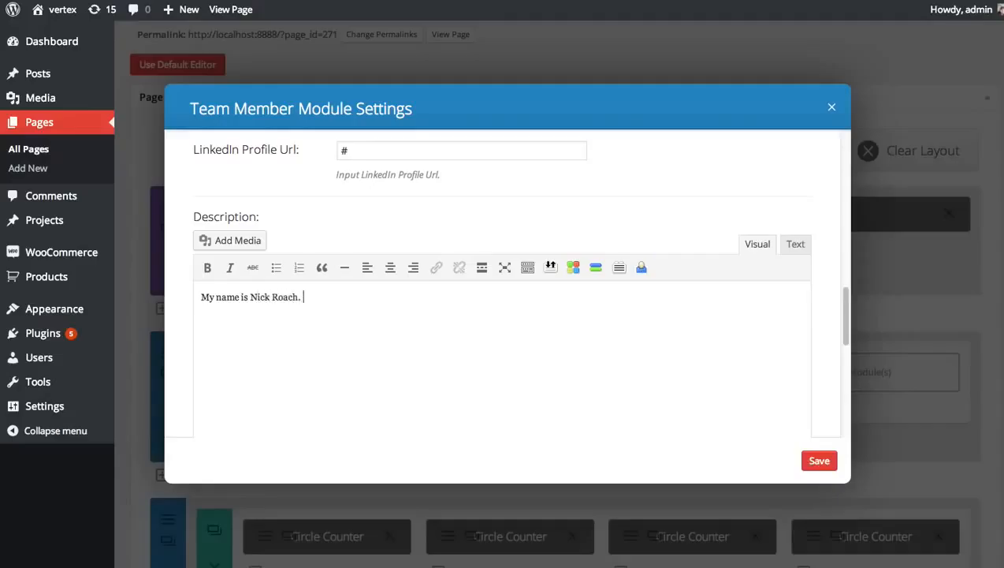
text(I created Elegant TH)
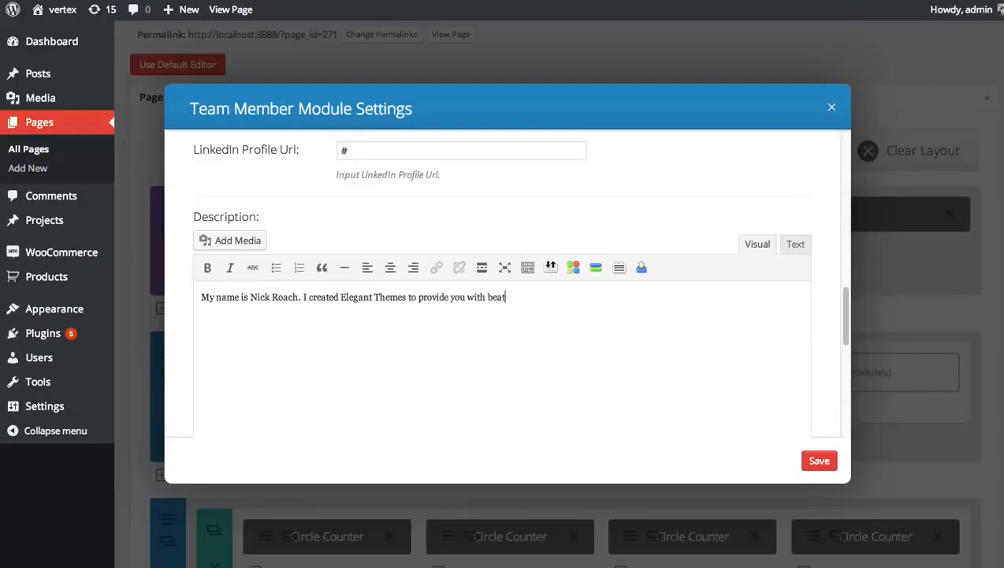
key(Backspace)
text(utiful lookig)
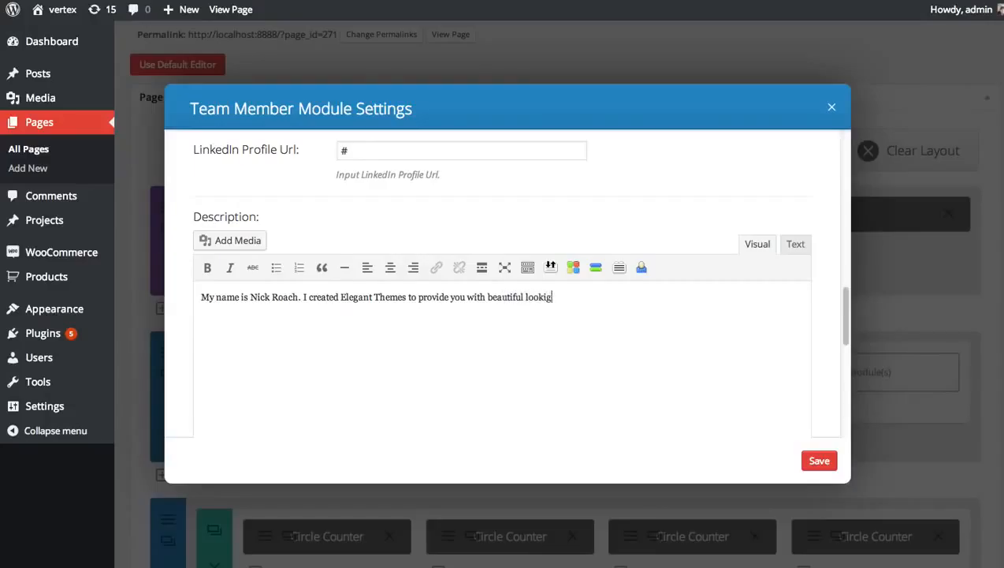
text(ng web)
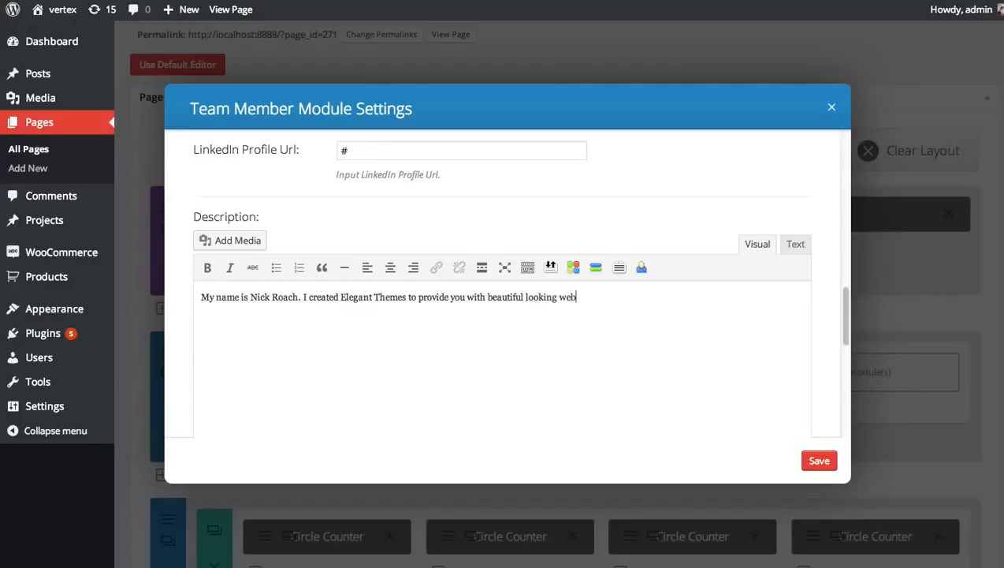
text(sites that are easy t)
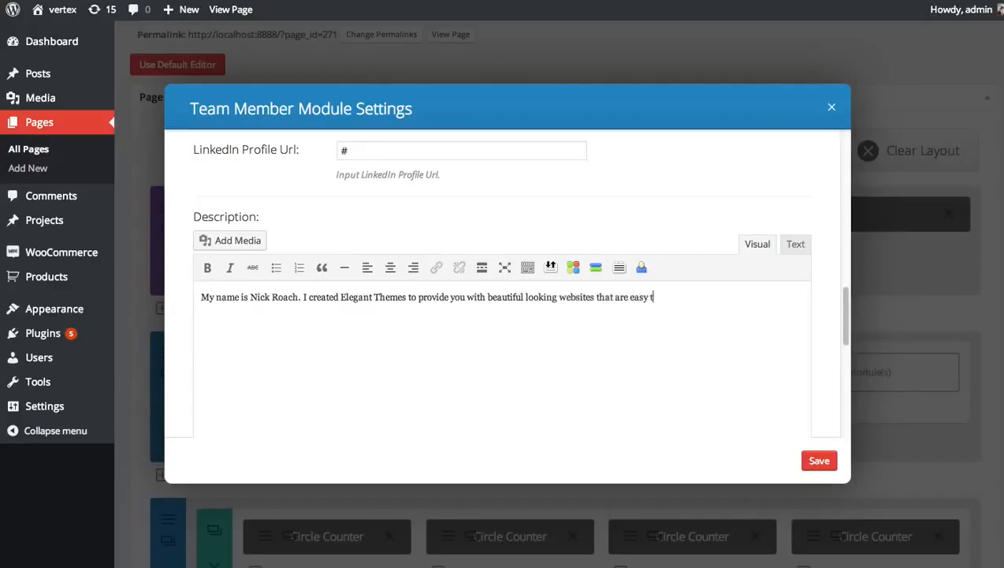
text(o create an affordable.)
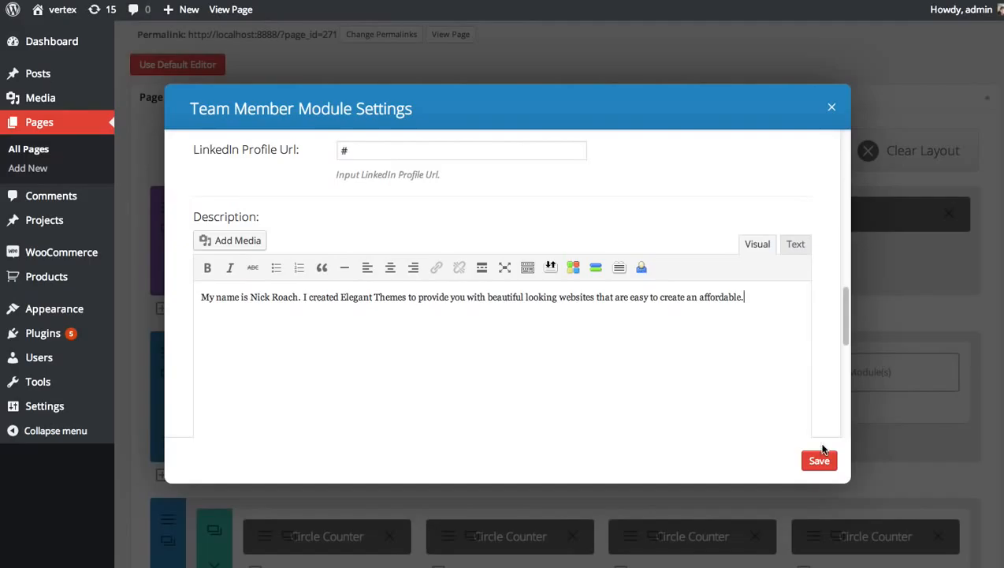
- Save the Nick Roach Team Member module and view the live Our Team page
click(820, 461)
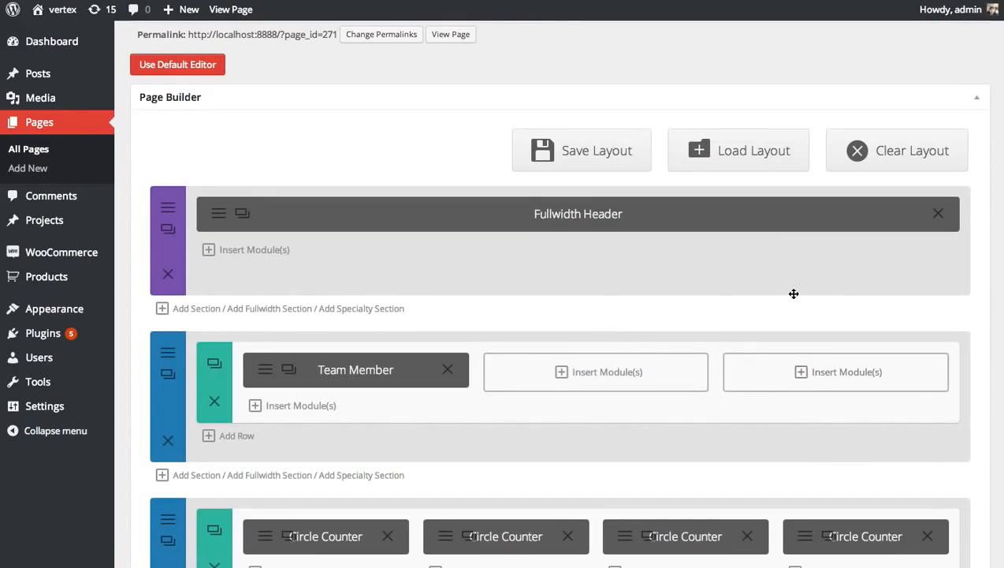
click(957, 502)
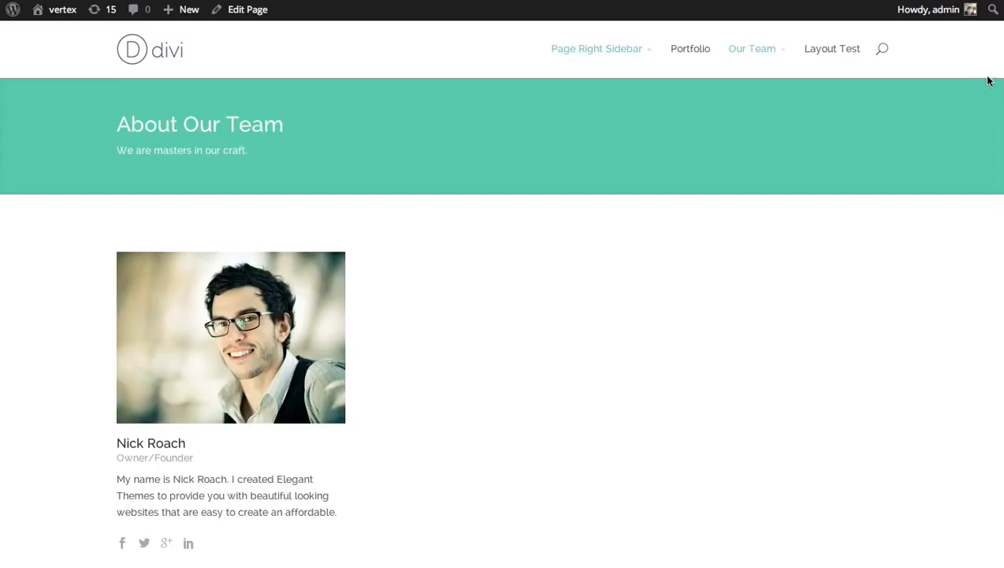
- Review Nick Roach's card on the live page, then return to Edit Page in the admin bar
scroll(down, 3)
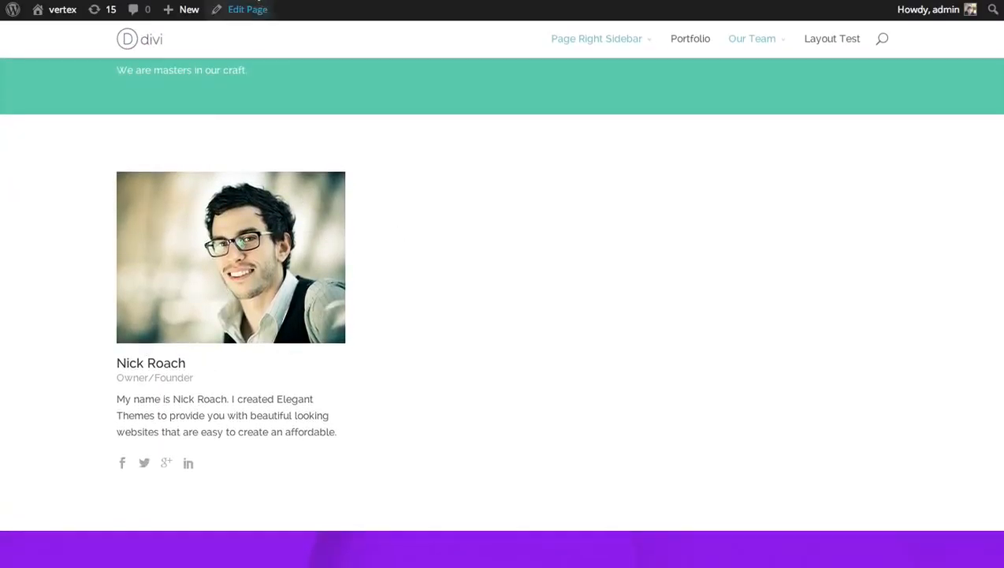
click(247, 9)
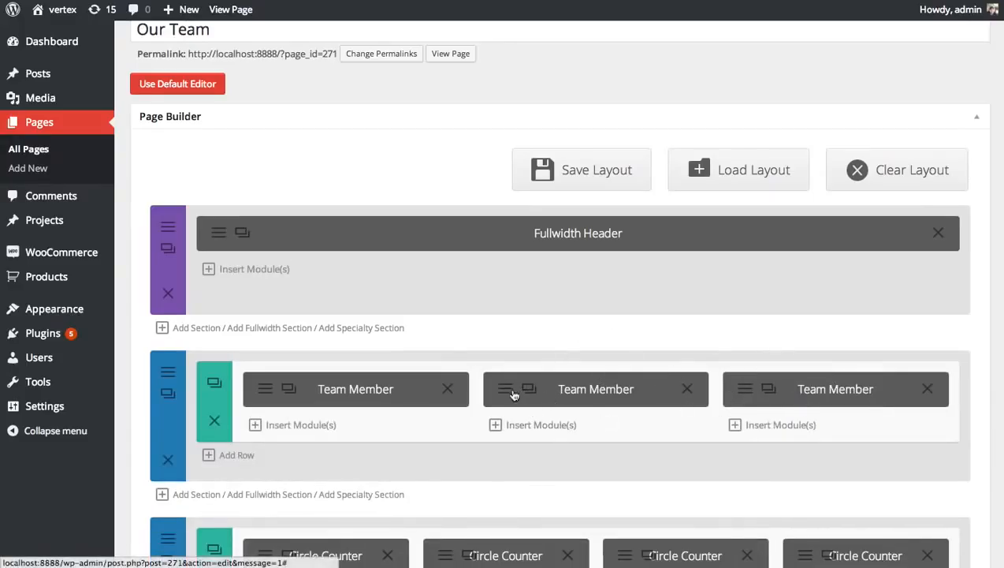
- Change the second module's Name to Mitch Skolnik and Position to Community Manager
click(508, 387)
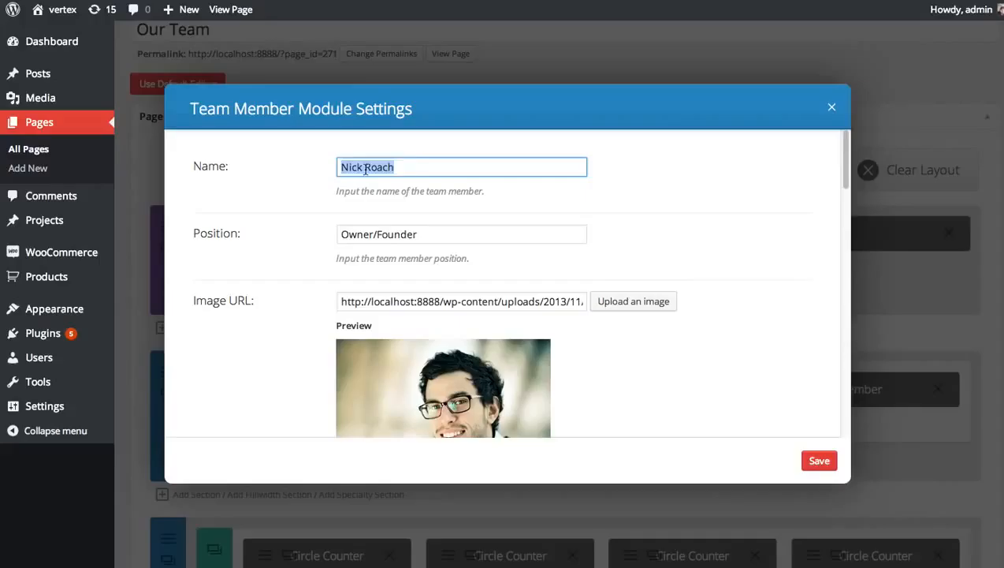
text(Mitch S)
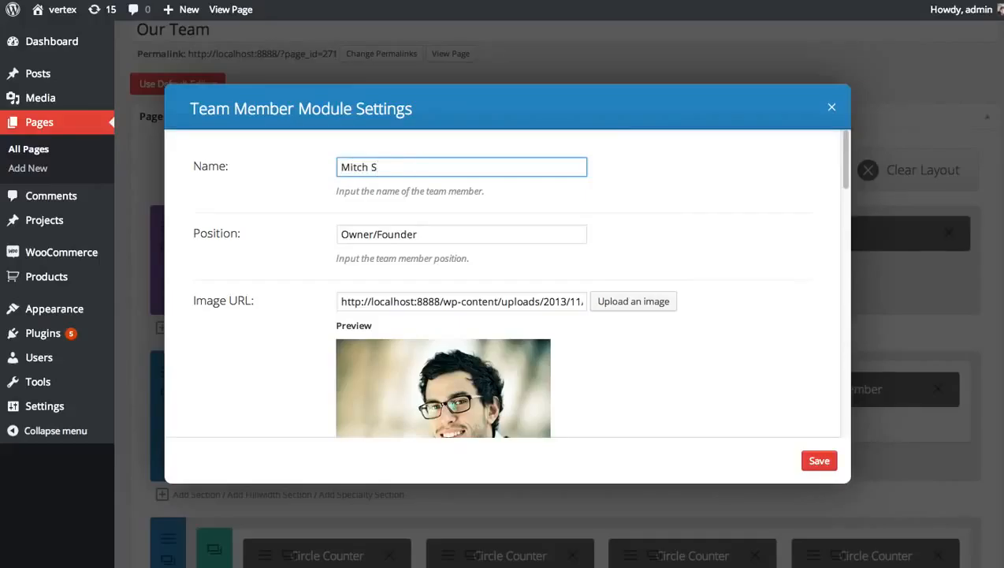
text(kol)
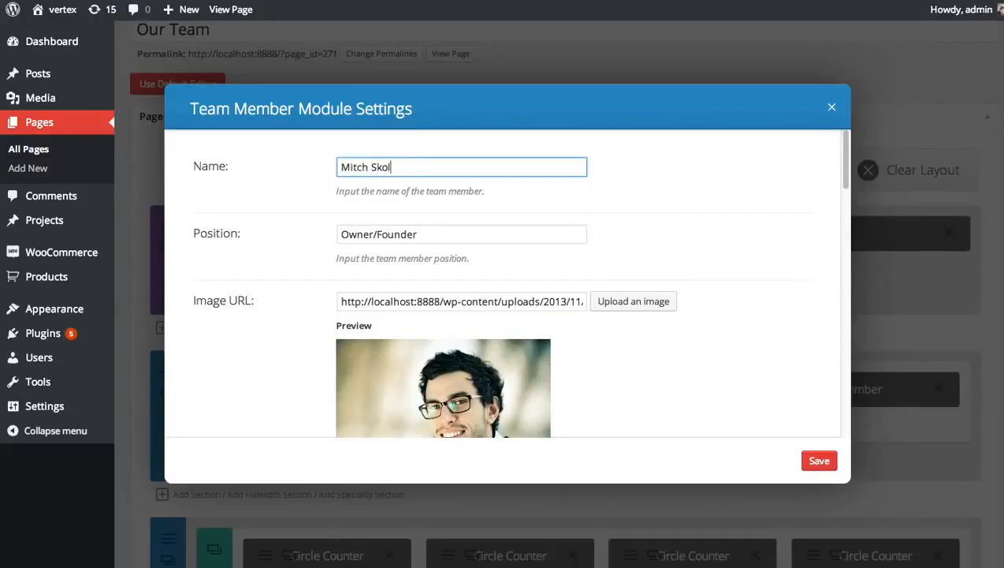
text(nik)
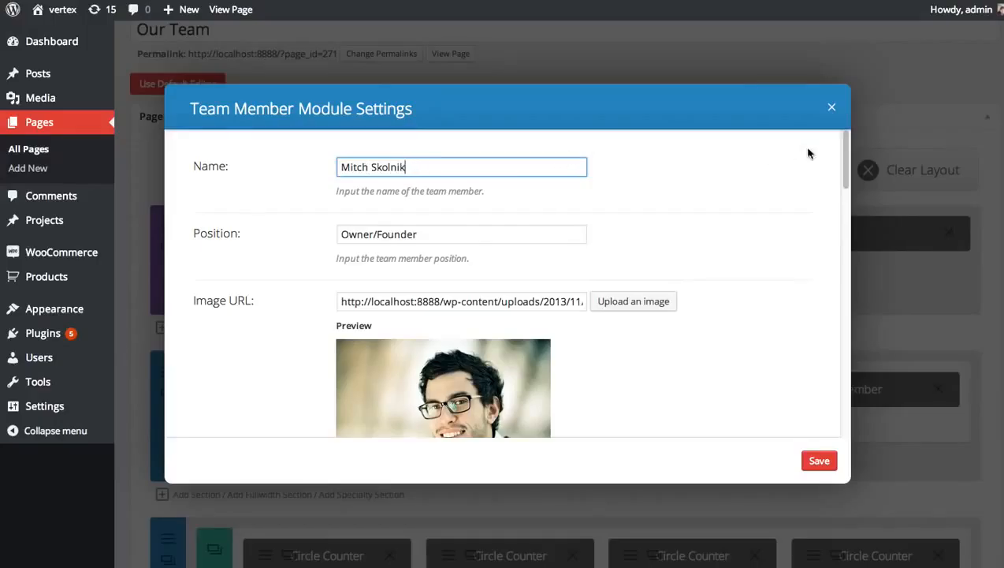
scroll(down, 3)
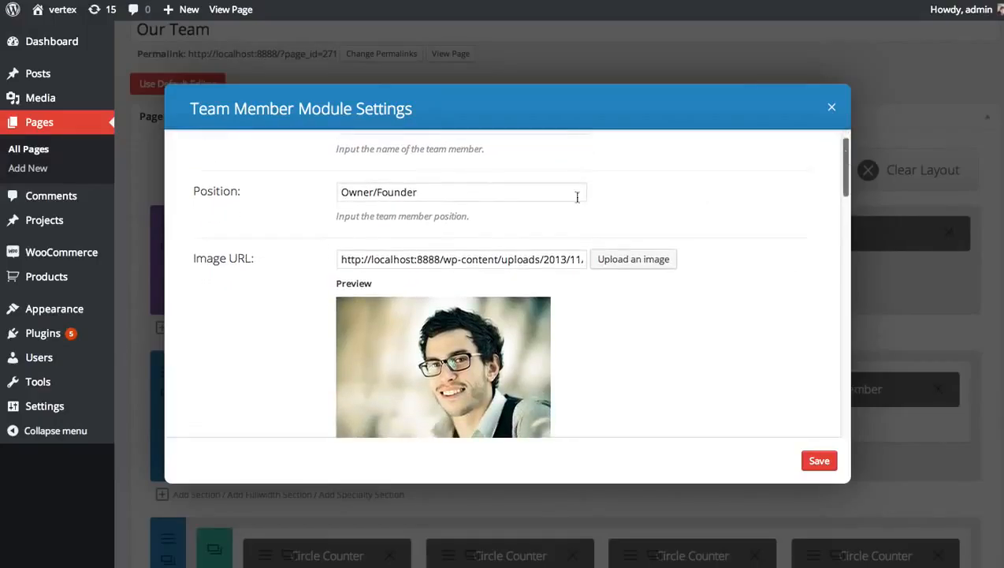
text(Comm)
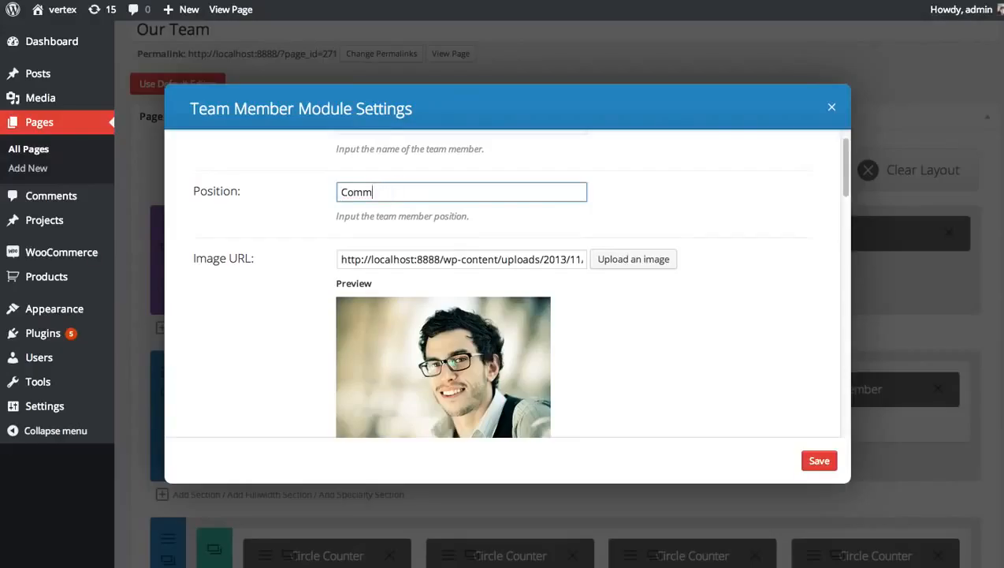
text(unity Manager)
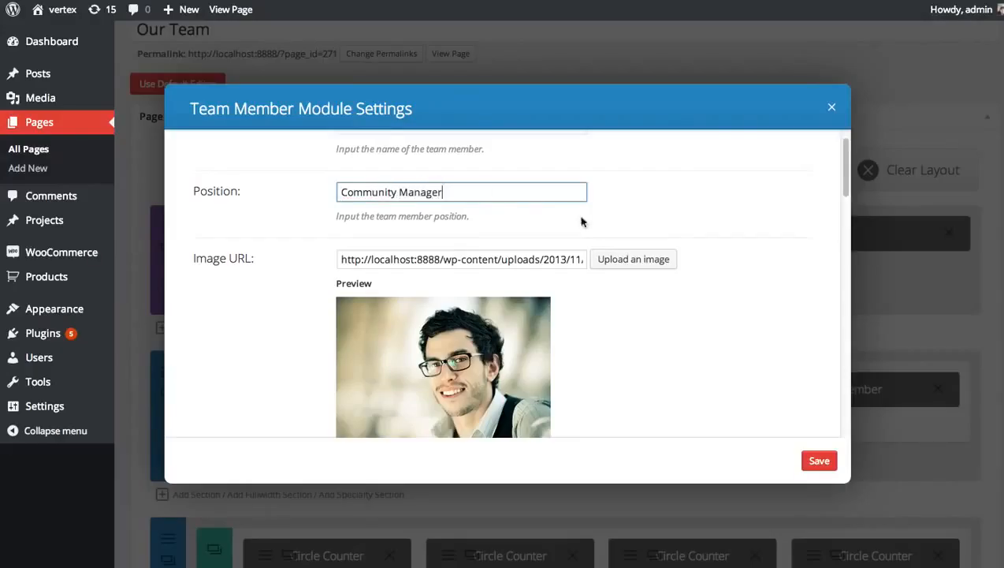
- Set the curly-haired profile-3 portrait as Mitch's image and save the module
click(633, 258)
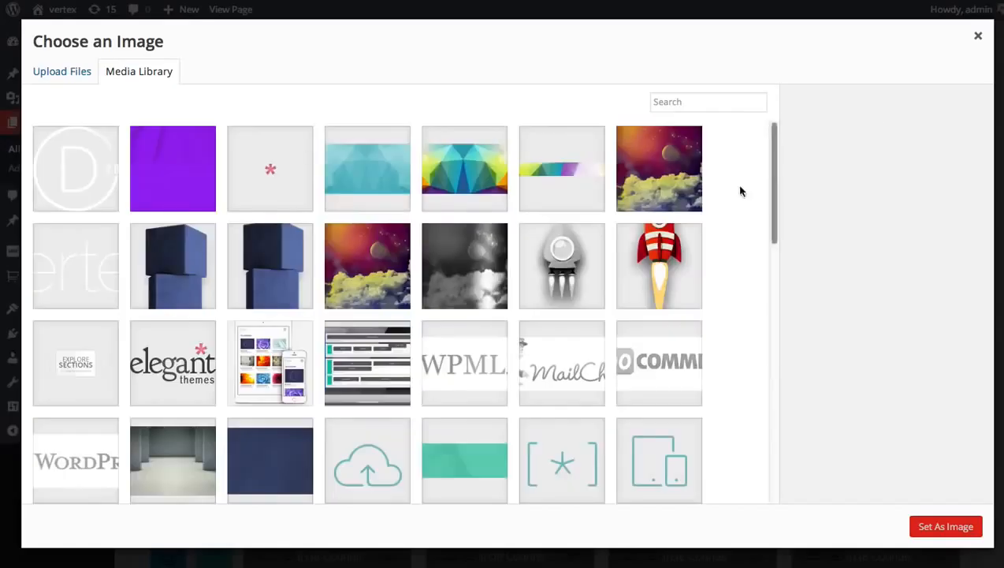
scroll(down, 3)
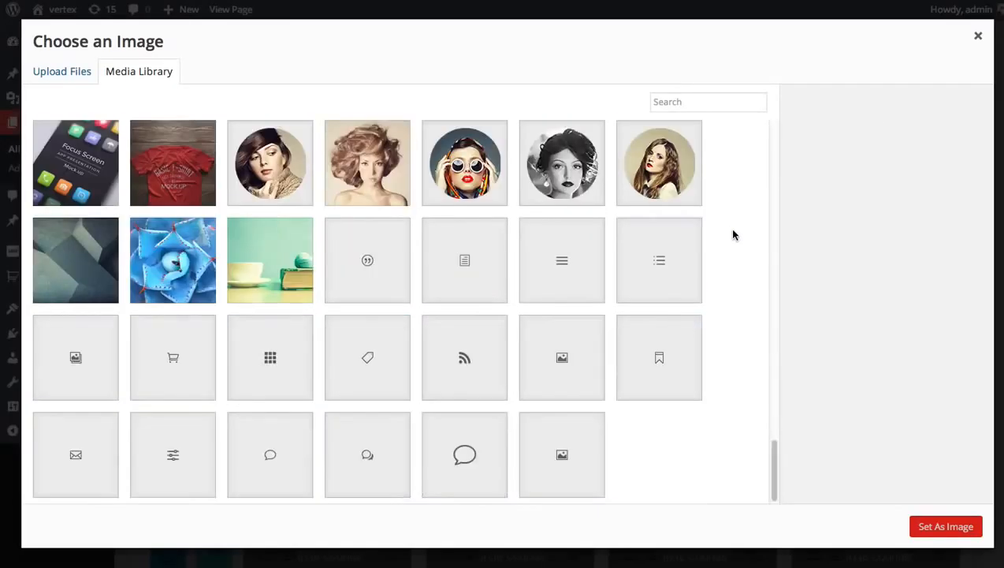
scroll(down, 3)
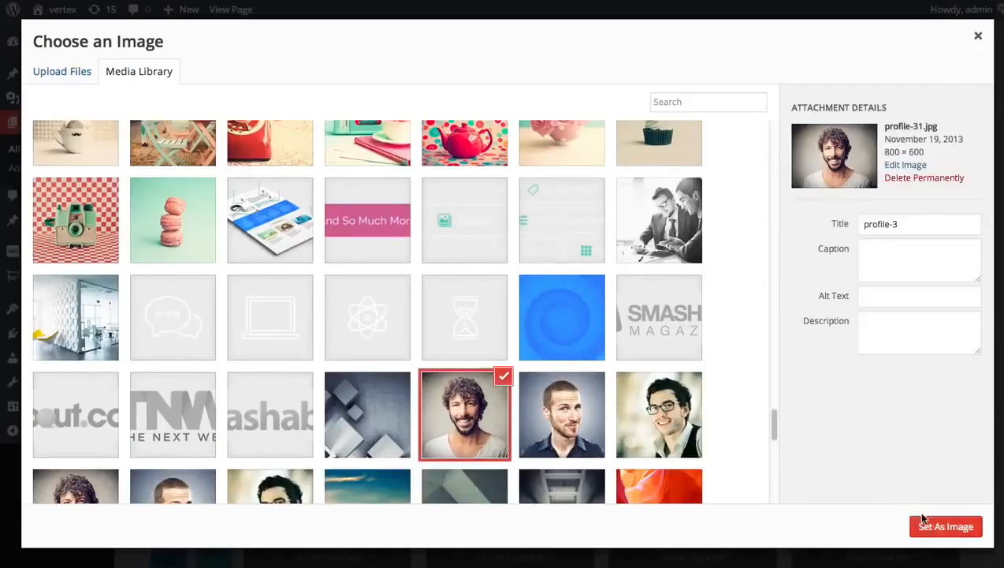
click(946, 527)
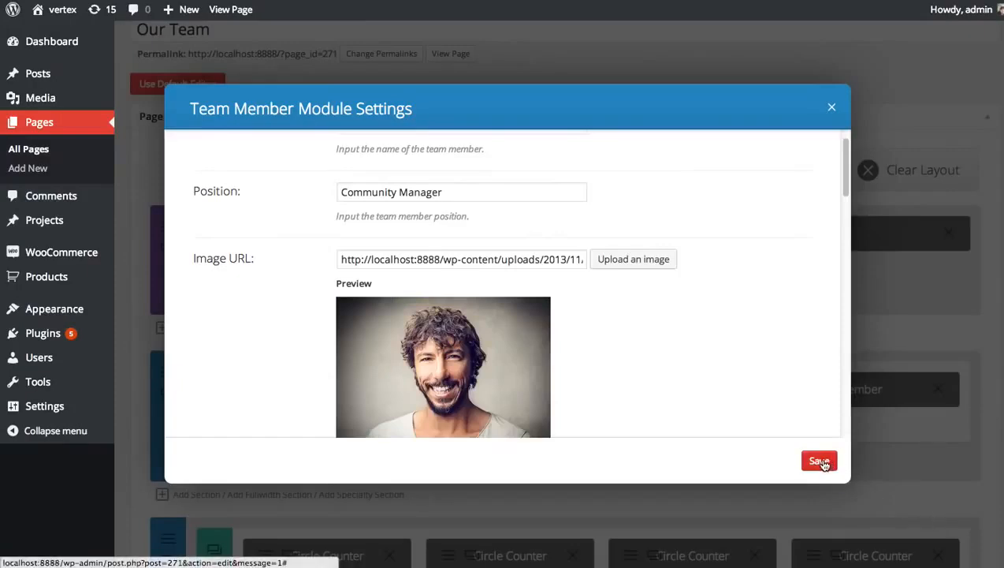
click(820, 461)
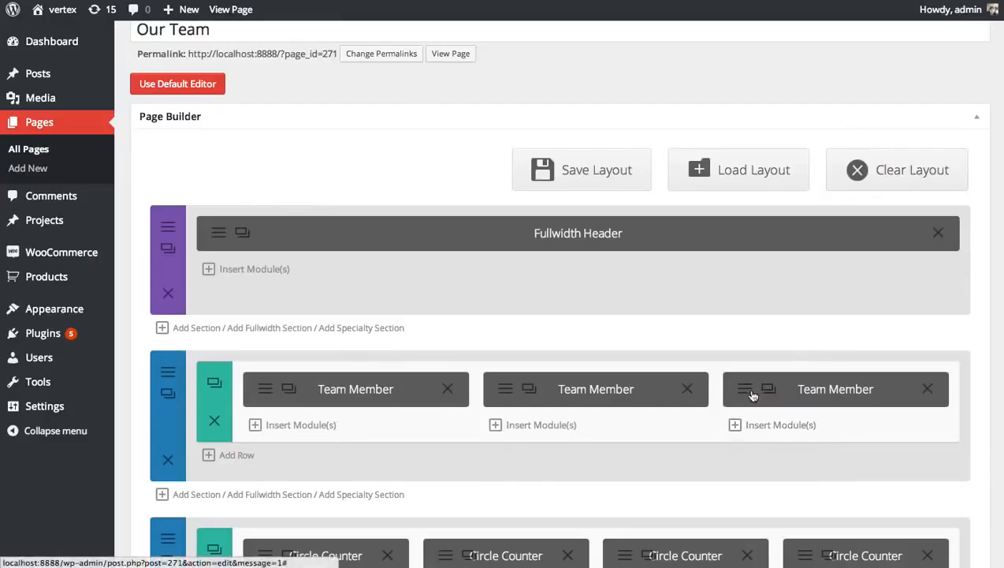
- Make the third module Kenny Sing, Lead Designer, with a new portrait photo, and save it
click(744, 387)
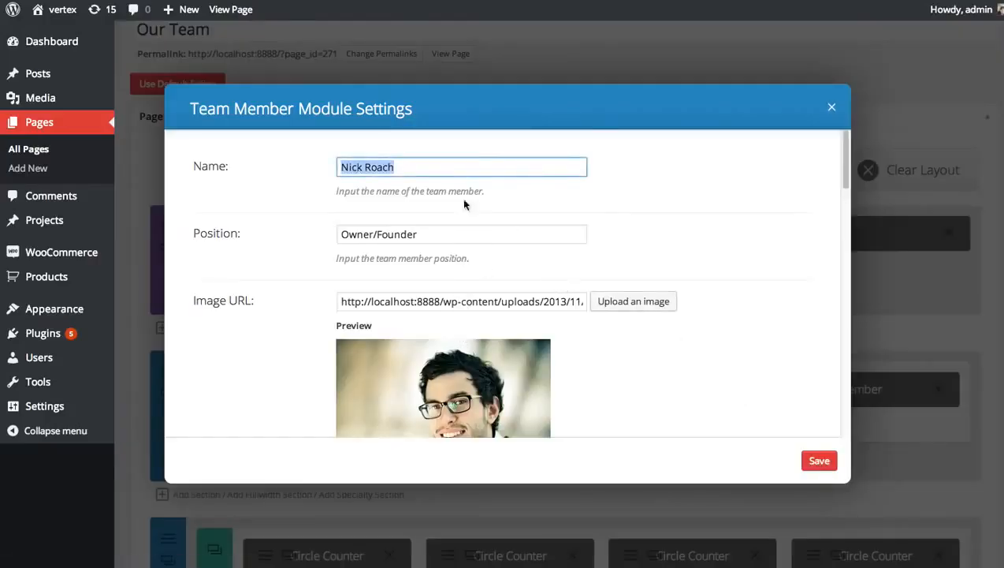
text(Kenny Sing)
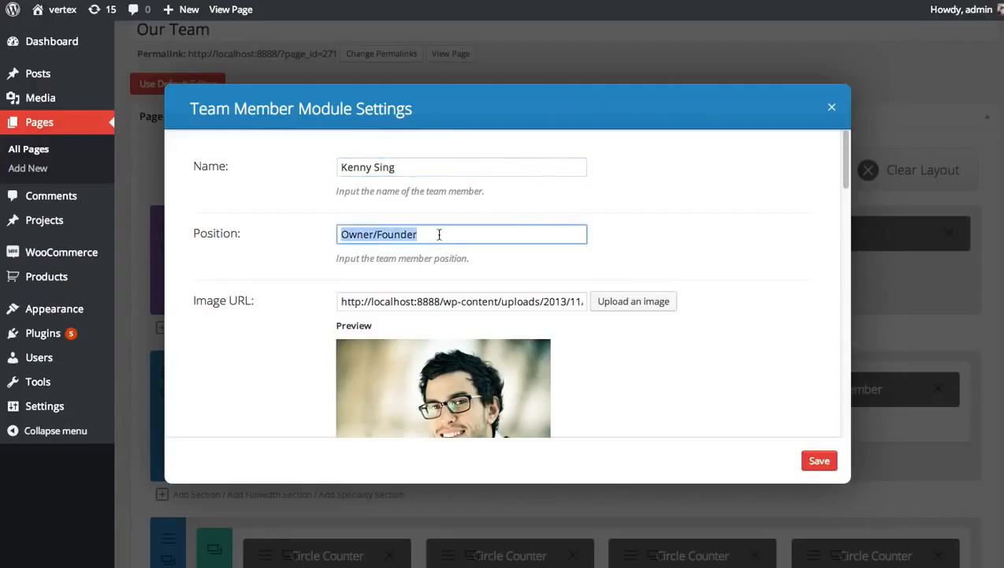
text(Lead)
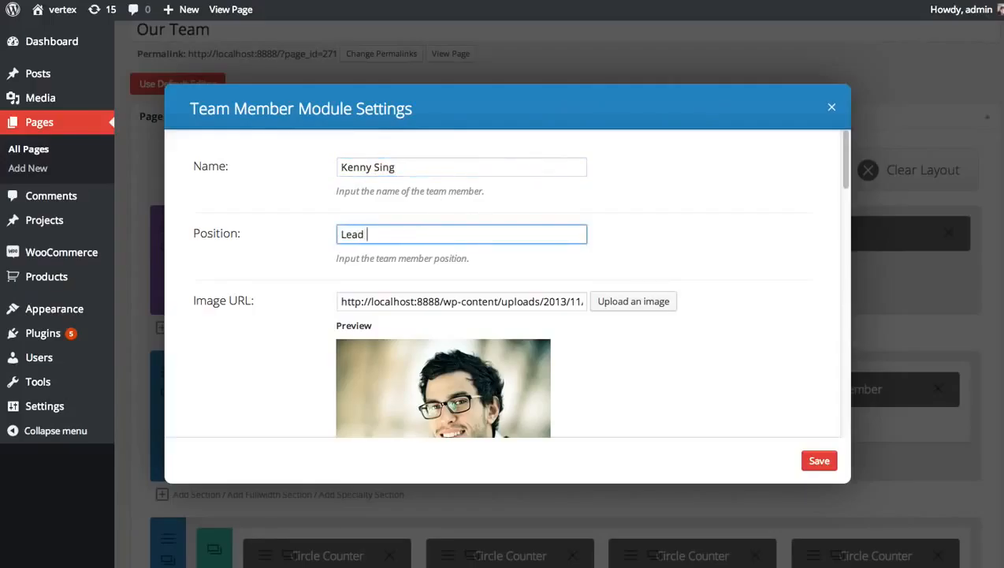
text(Designer)
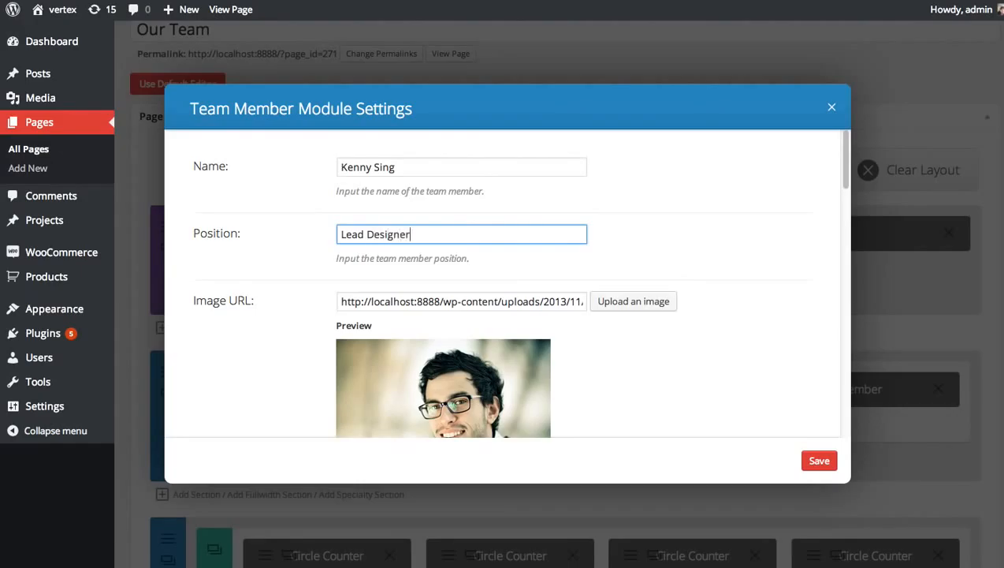
click(634, 299)
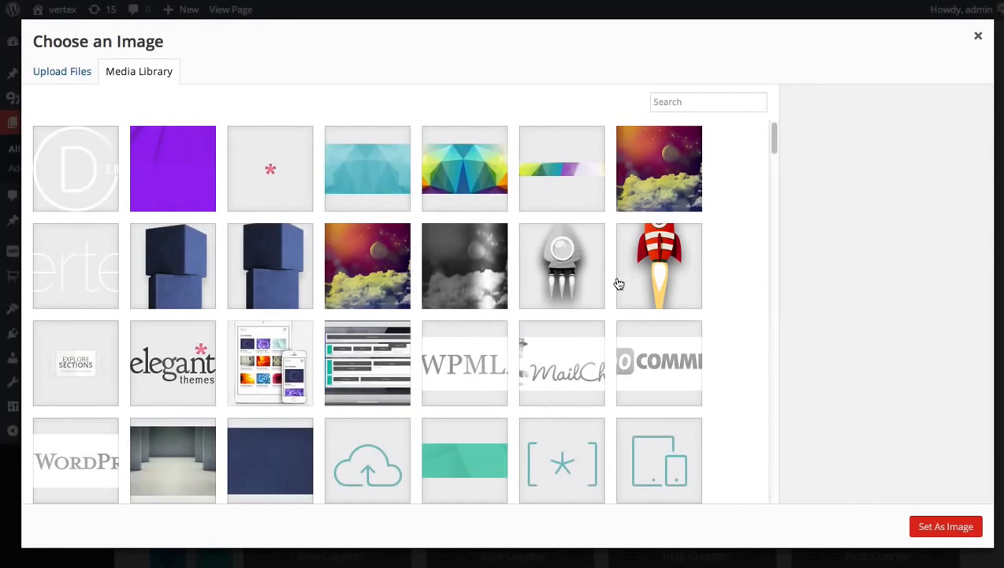
scroll(down, 3)
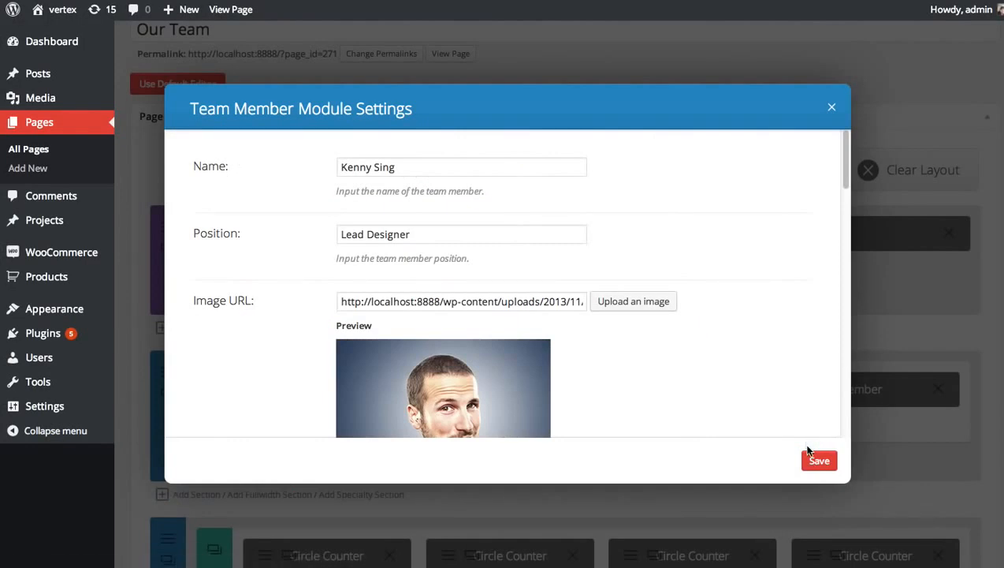
click(818, 460)
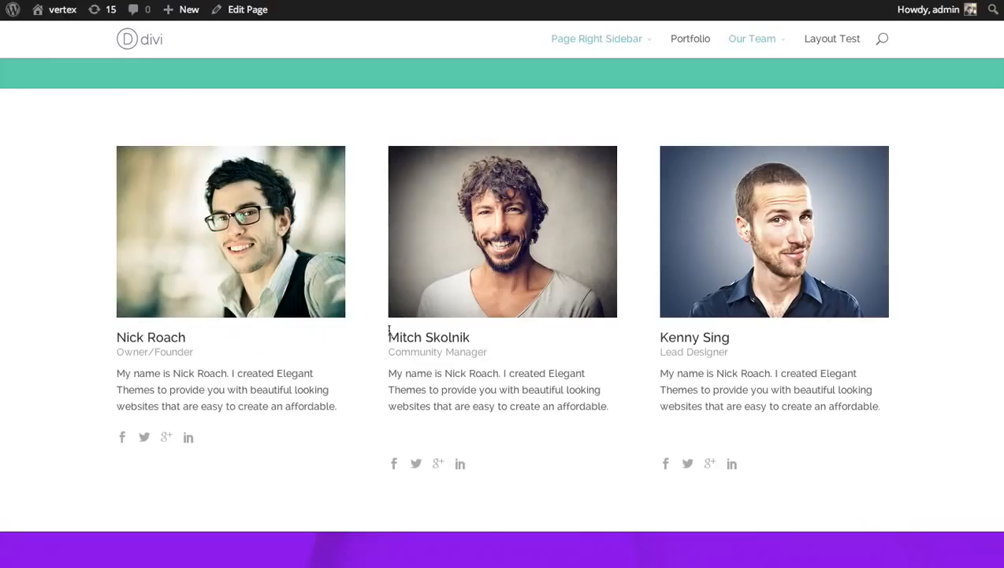
mouse_move(440, 372)
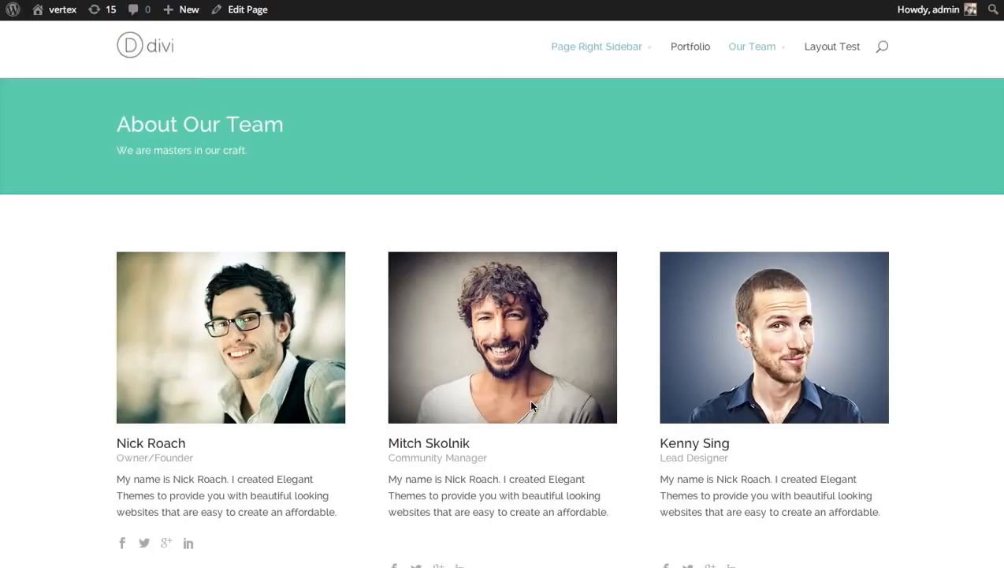
mouse_move(123, 543)
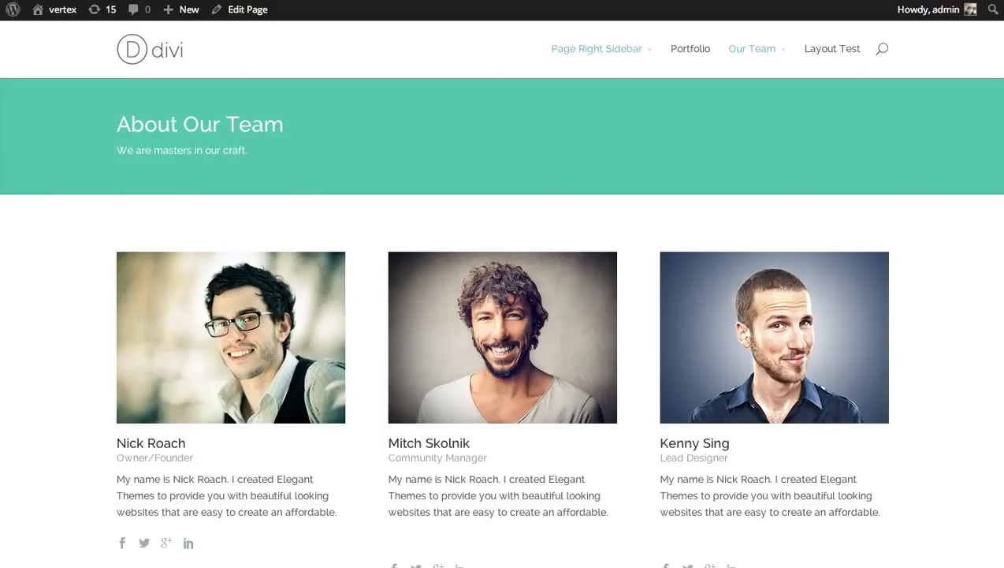
- Return to editing the Our Team page from the admin bar after reviewing the live three-member row
click(247, 9)
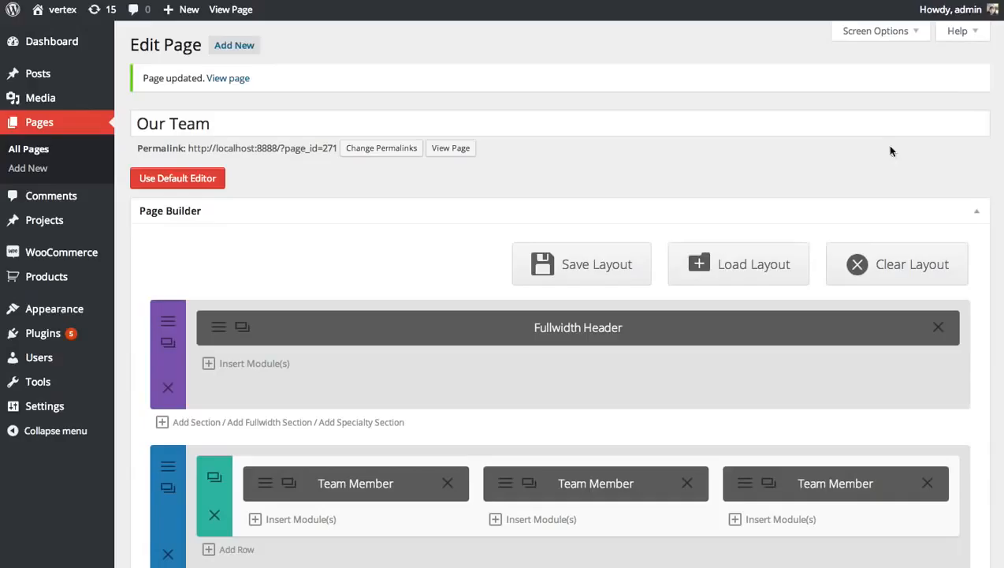